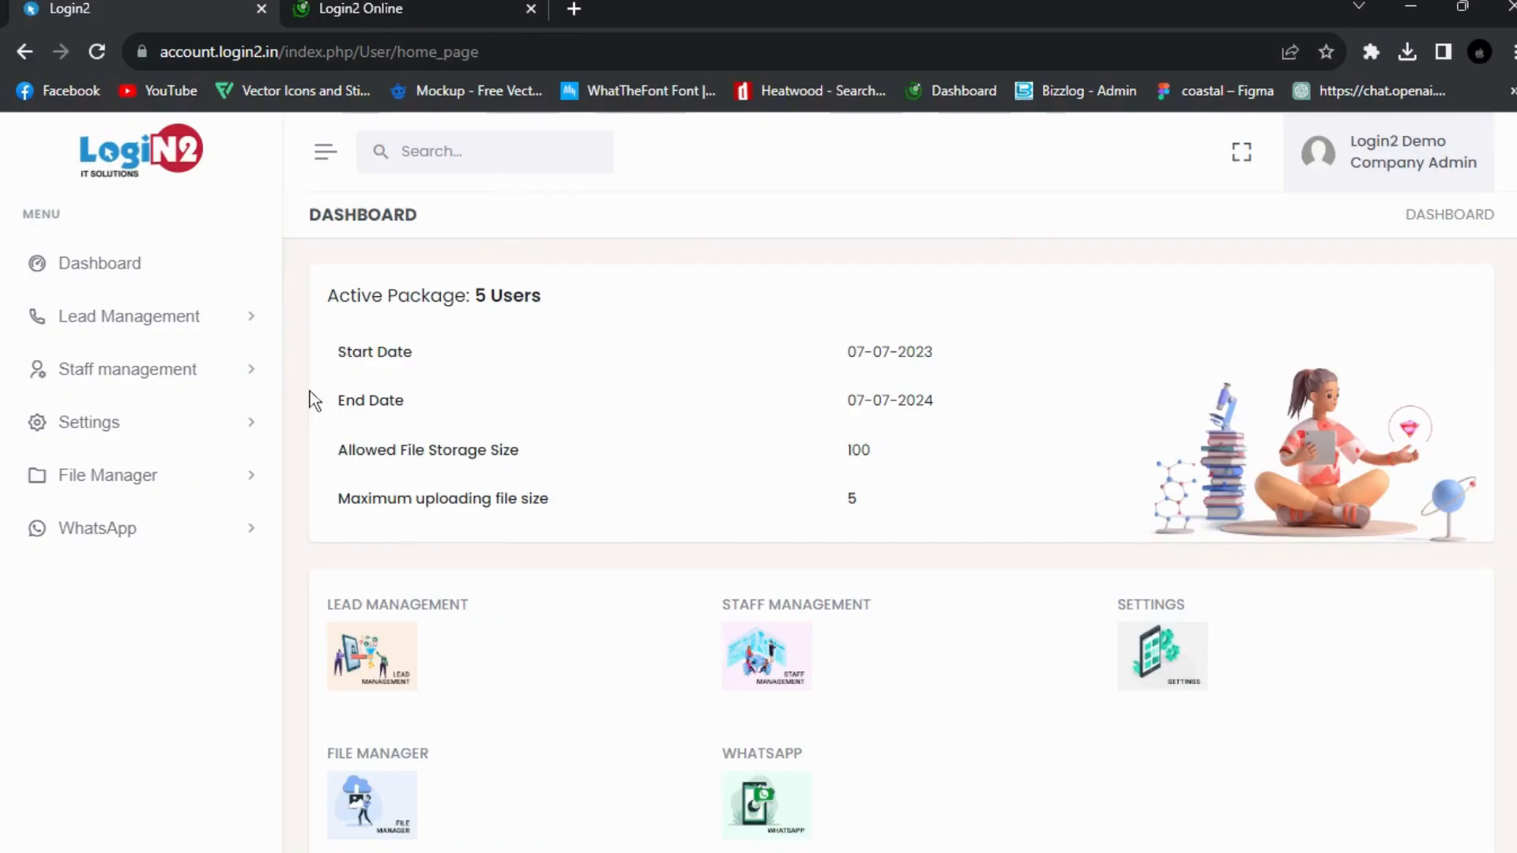
{"action": "mouse_move", "coordinate": [361, 658]}
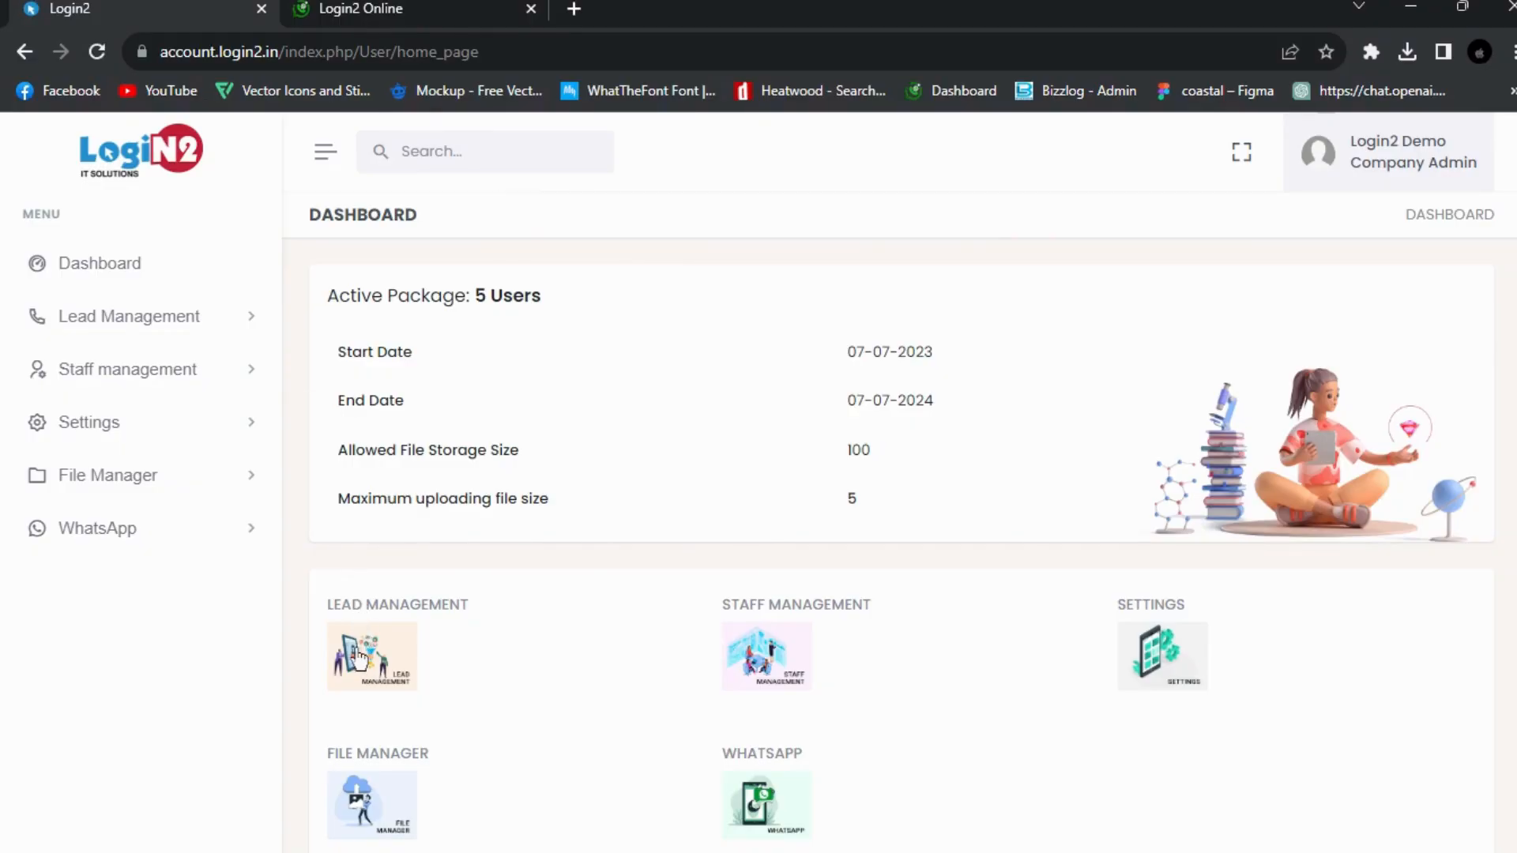
{"action": "mouse_move", "coordinate": [733, 639]}
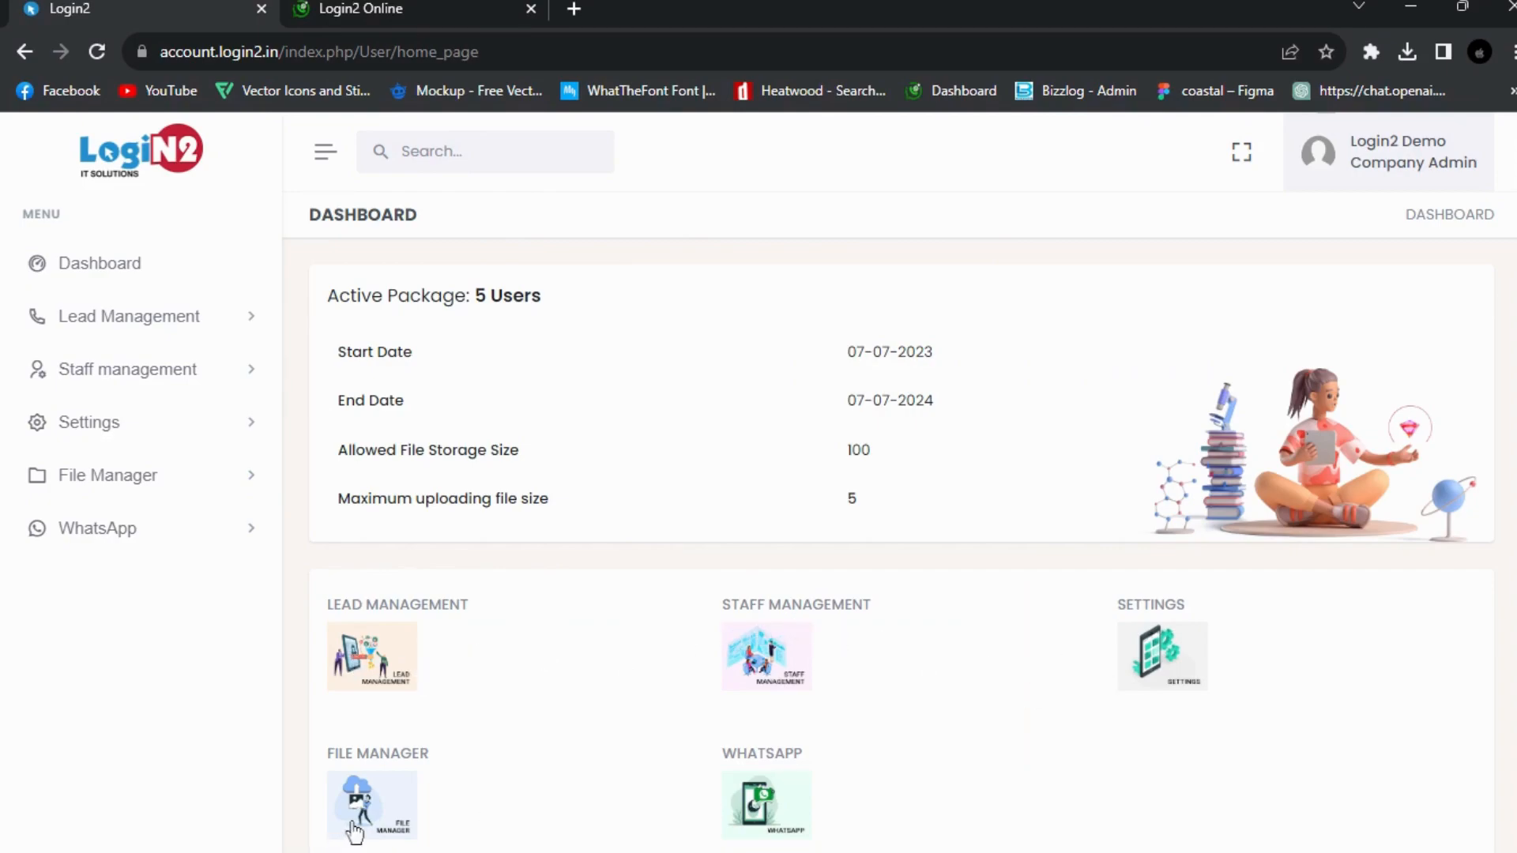
{"action": "mouse_move", "coordinate": [245, 619]}
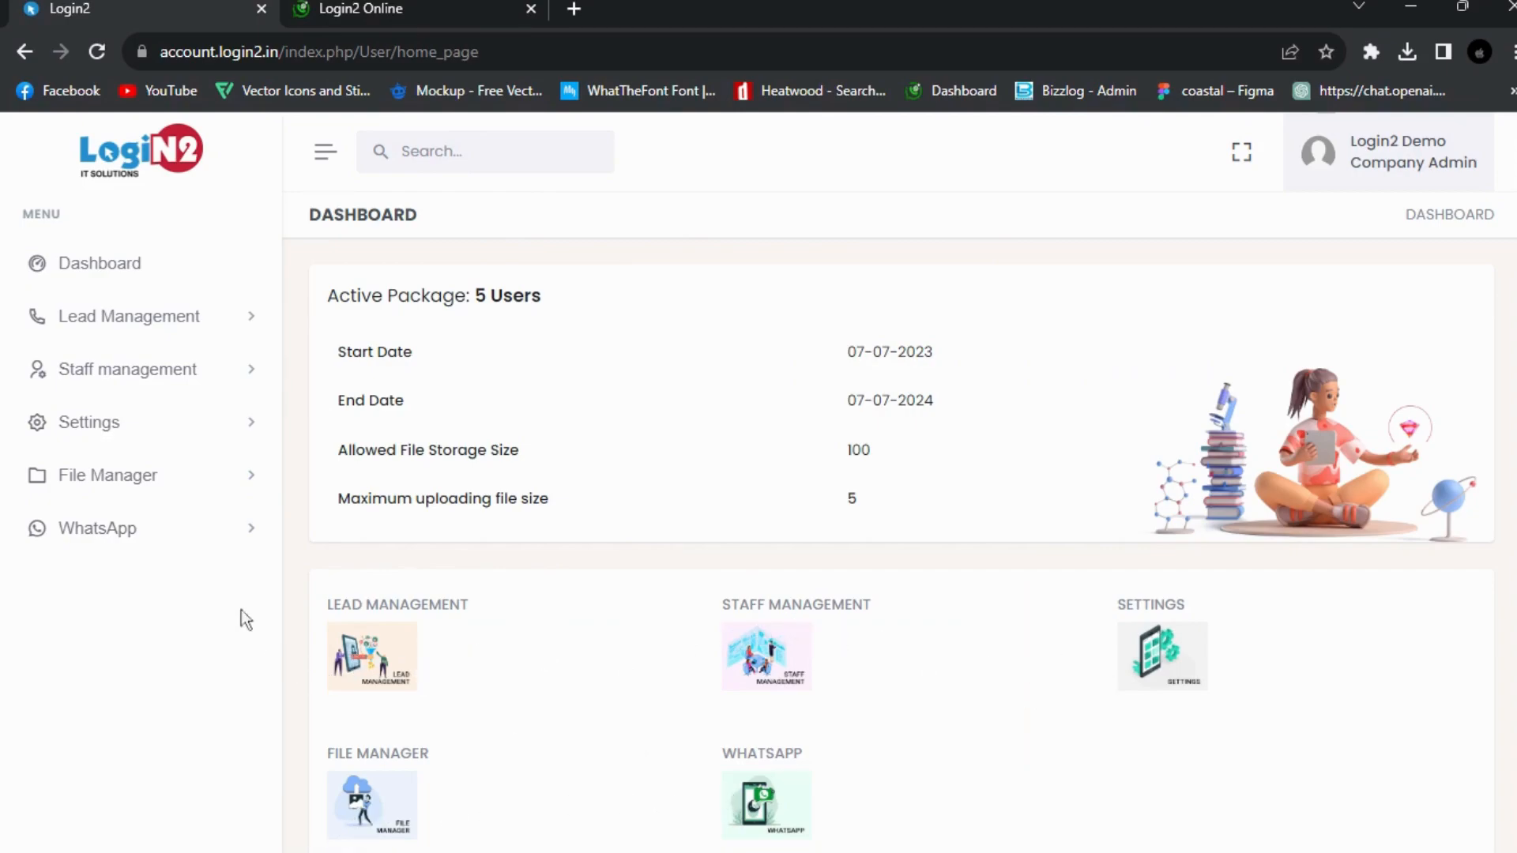
{"action": "mouse_move", "coordinate": [127, 369]}
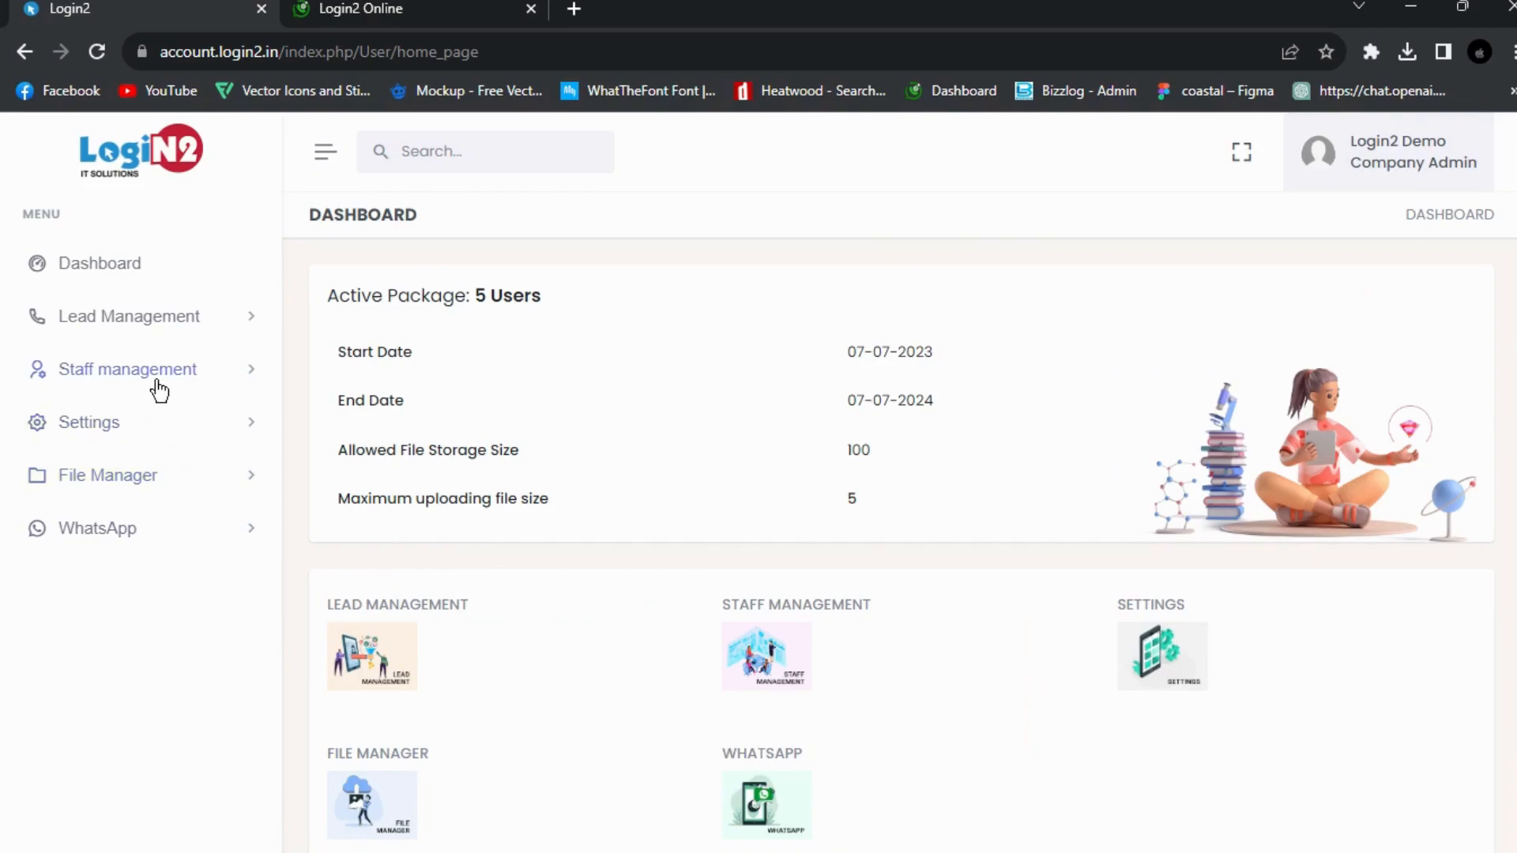
{"action": "mouse_move", "coordinate": [158, 379]}
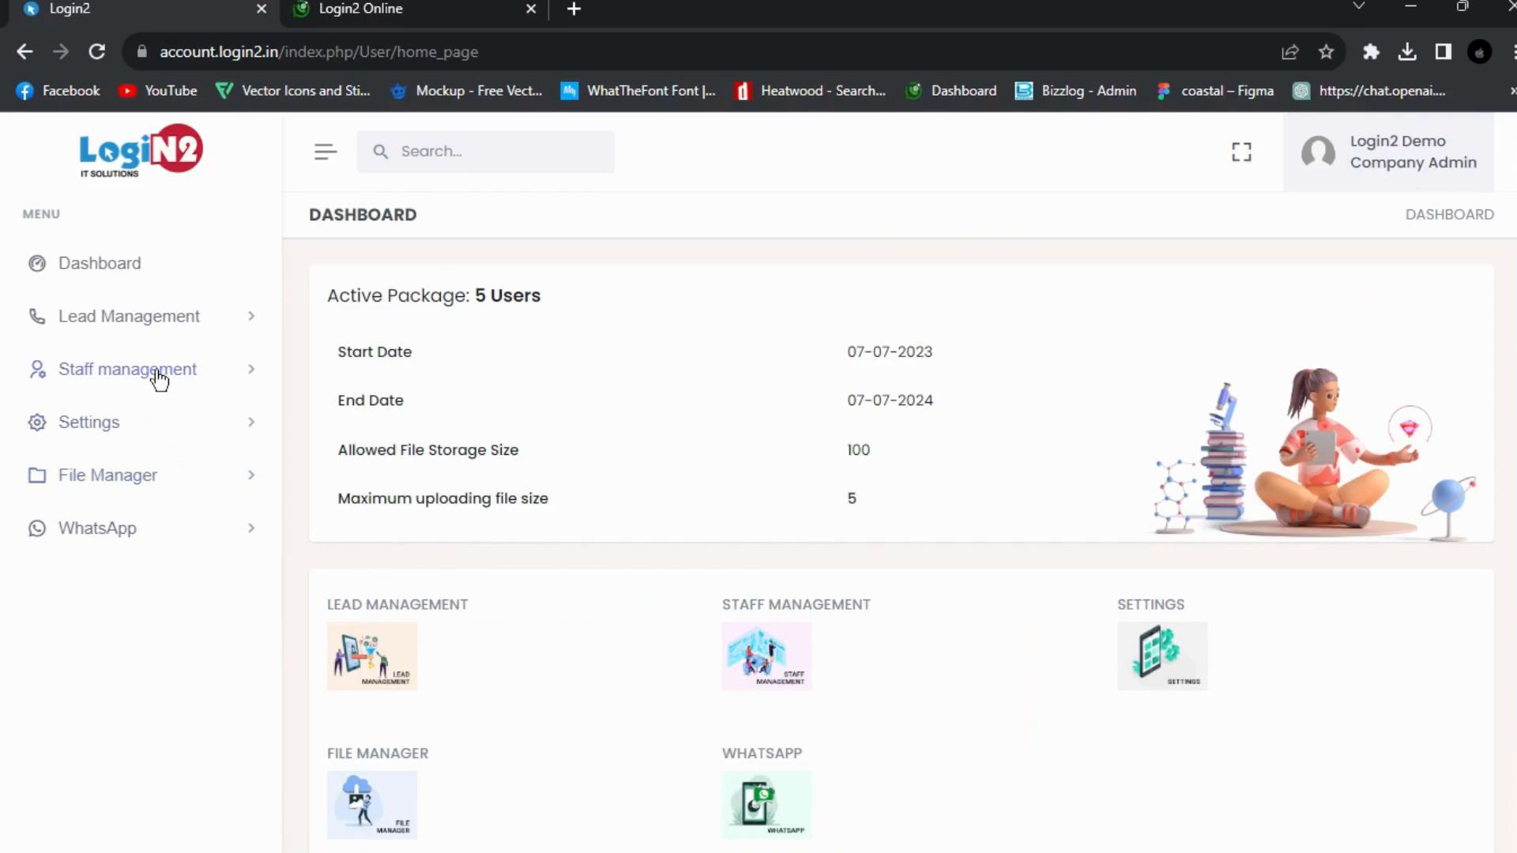
- Expand Staff management in the sidebar to reveal add staff, view staff and designation options
{"action": "left_click", "coordinate": [128, 370]}
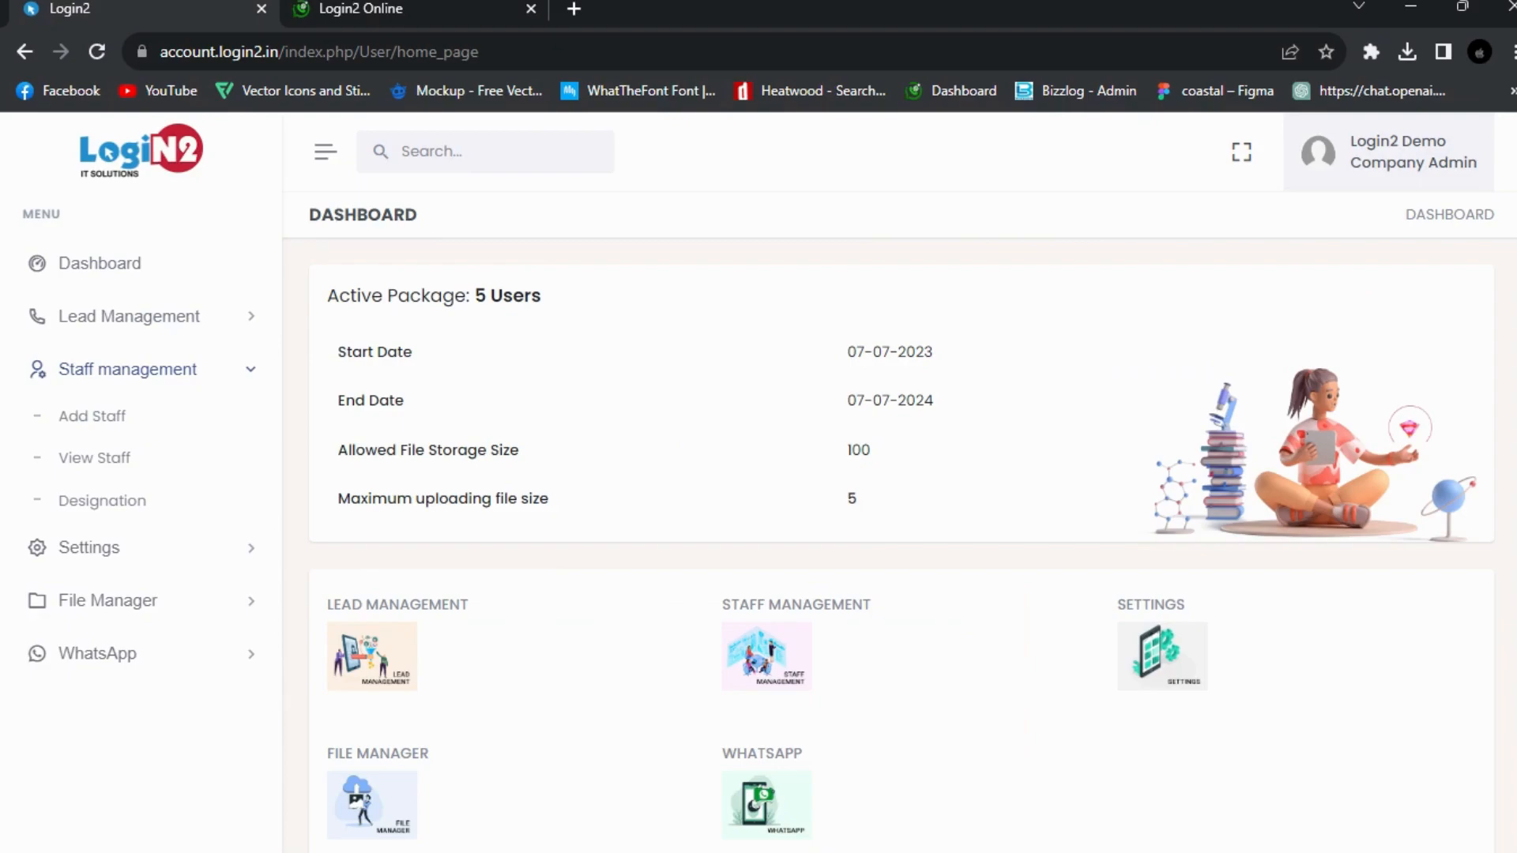
- Add a new 'team lead' designation next to telecaller and review its permission checkboxes
{"action": "left_click", "coordinate": [102, 500]}
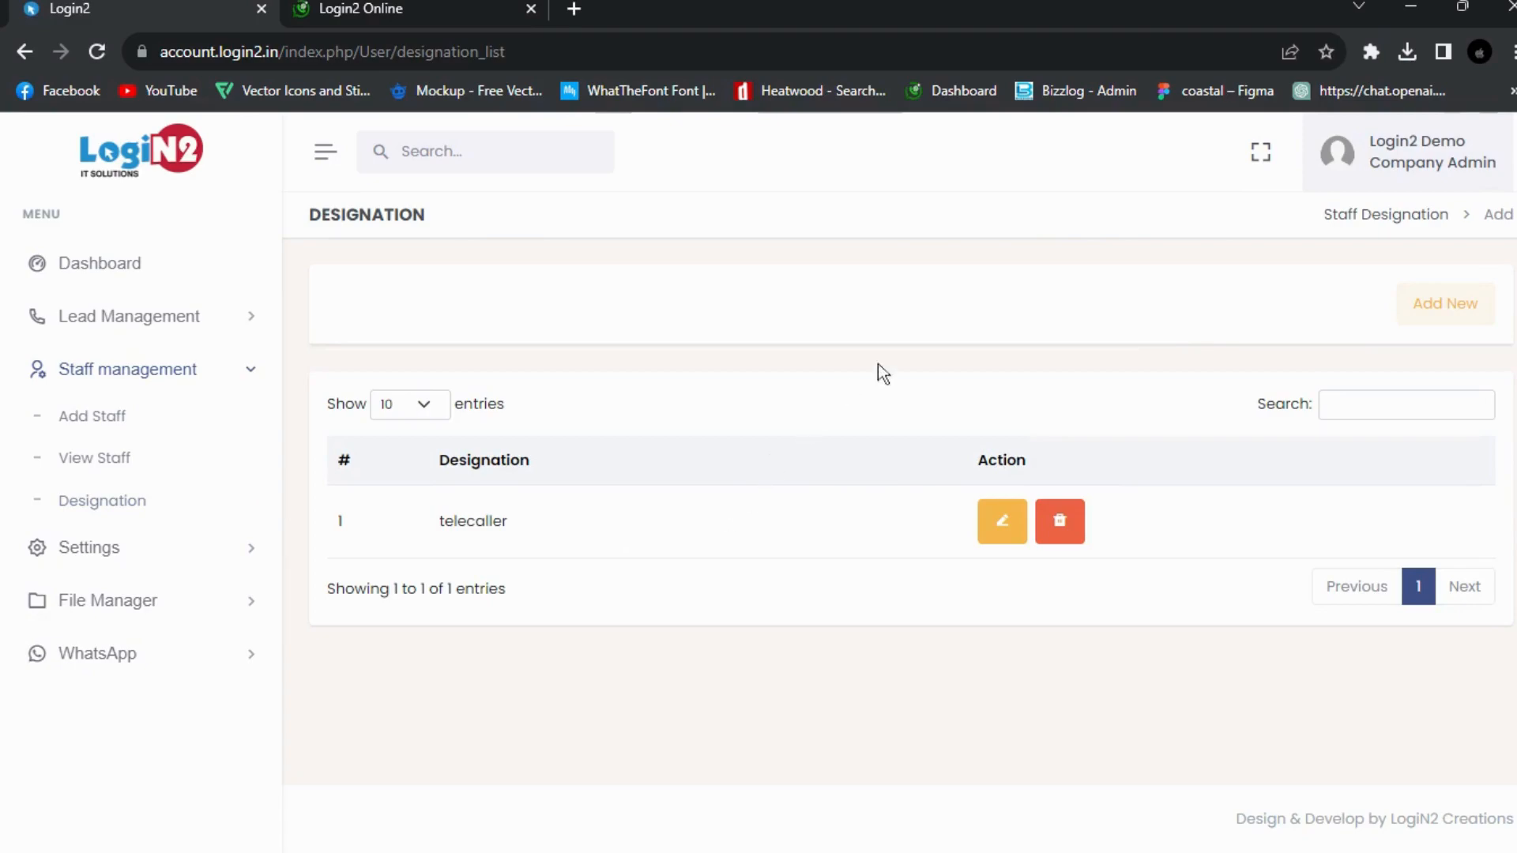
{"action": "left_click", "coordinate": [1444, 302]}
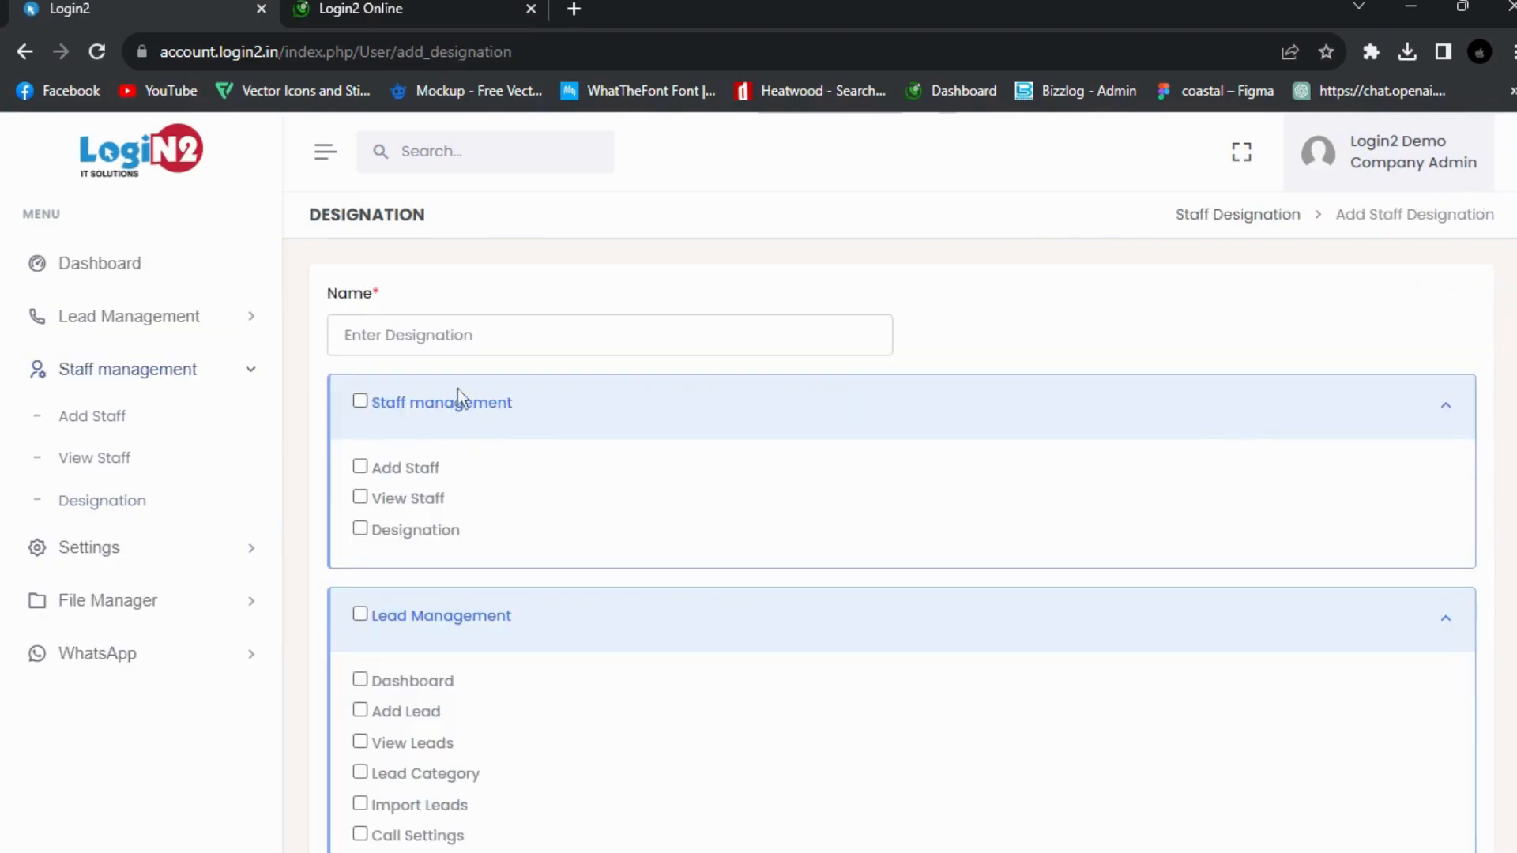
{"action": "type", "text": "teo"}
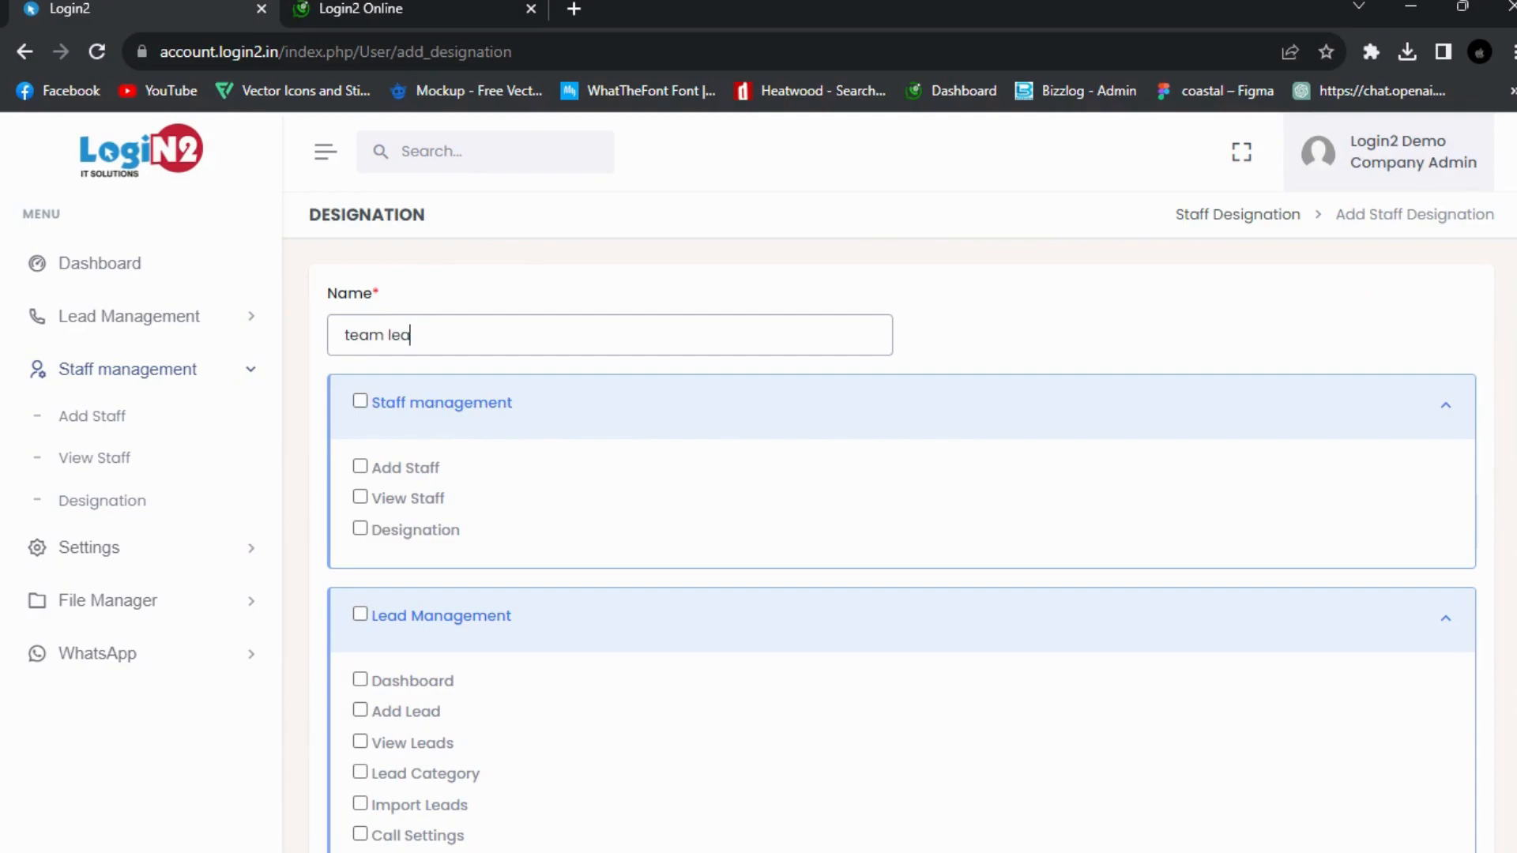
{"action": "type", "text": "d"}
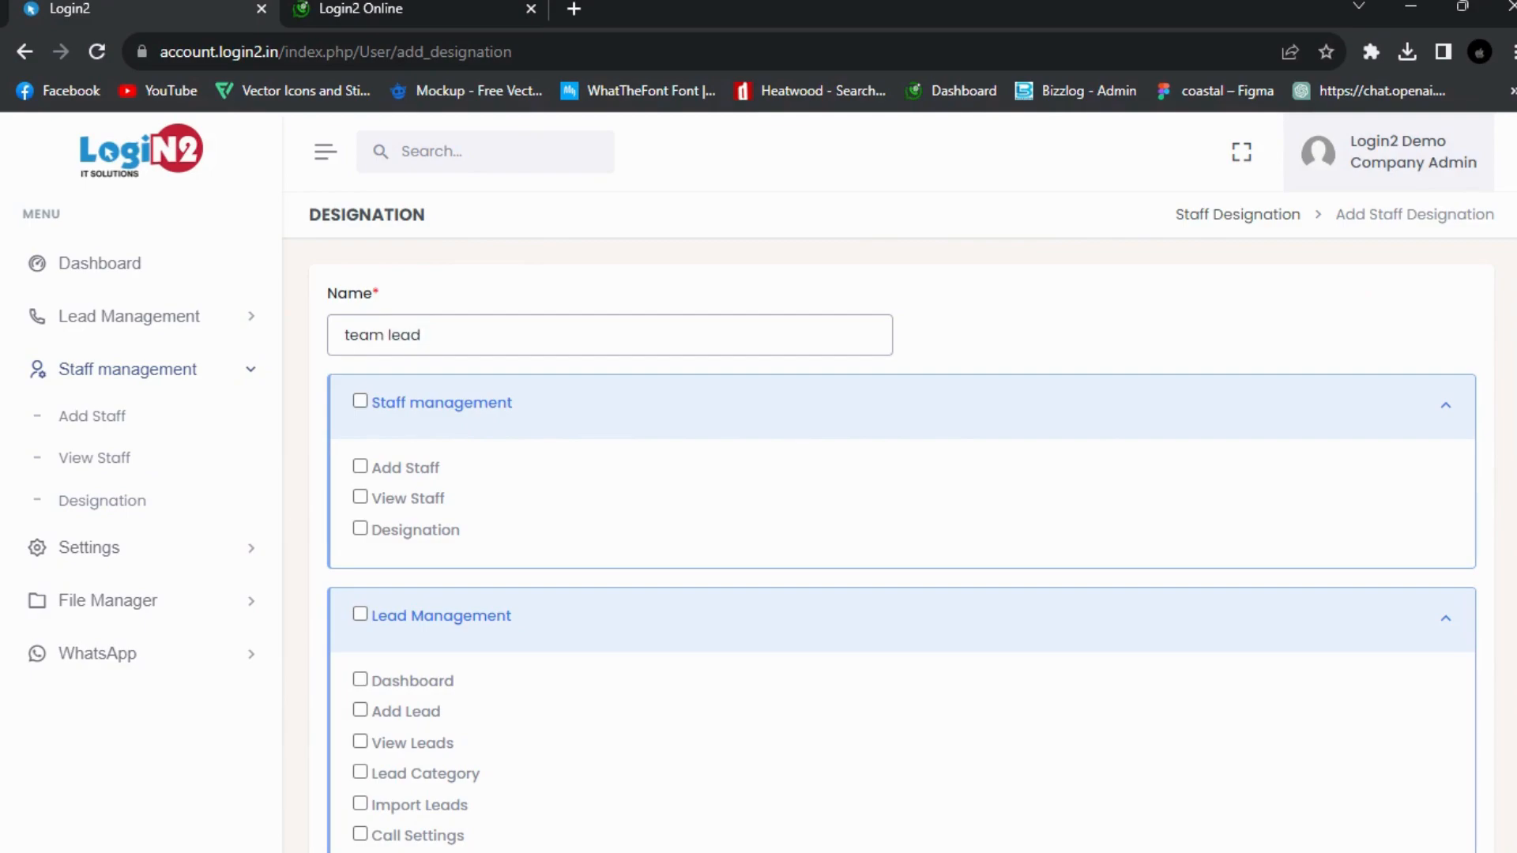
{"action": "mouse_move", "coordinate": [576, 369]}
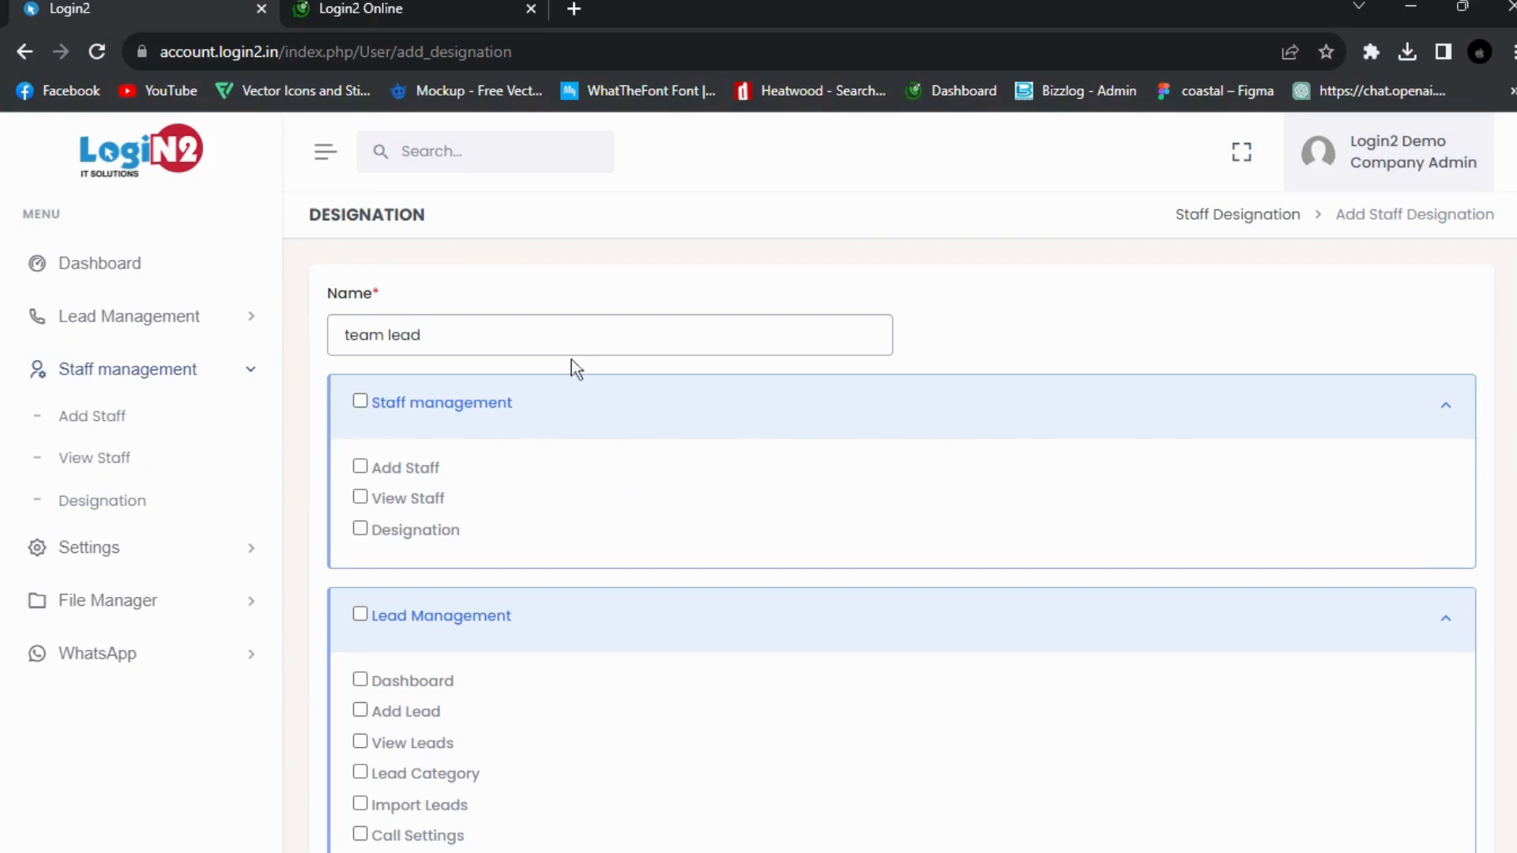
{"action": "mouse_move", "coordinate": [380, 445]}
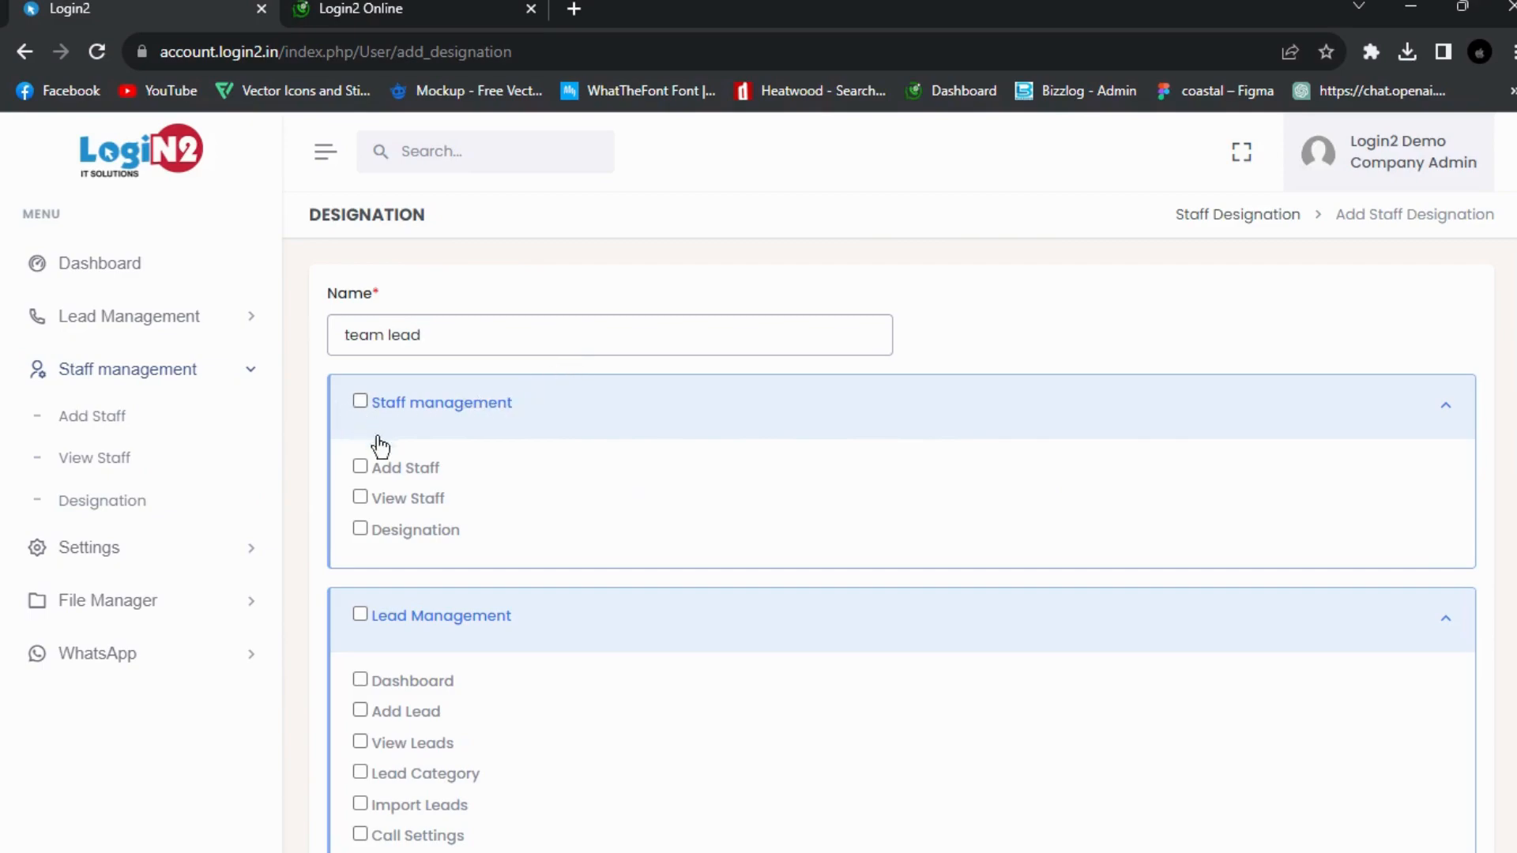
{"action": "left_click", "coordinate": [360, 502]}
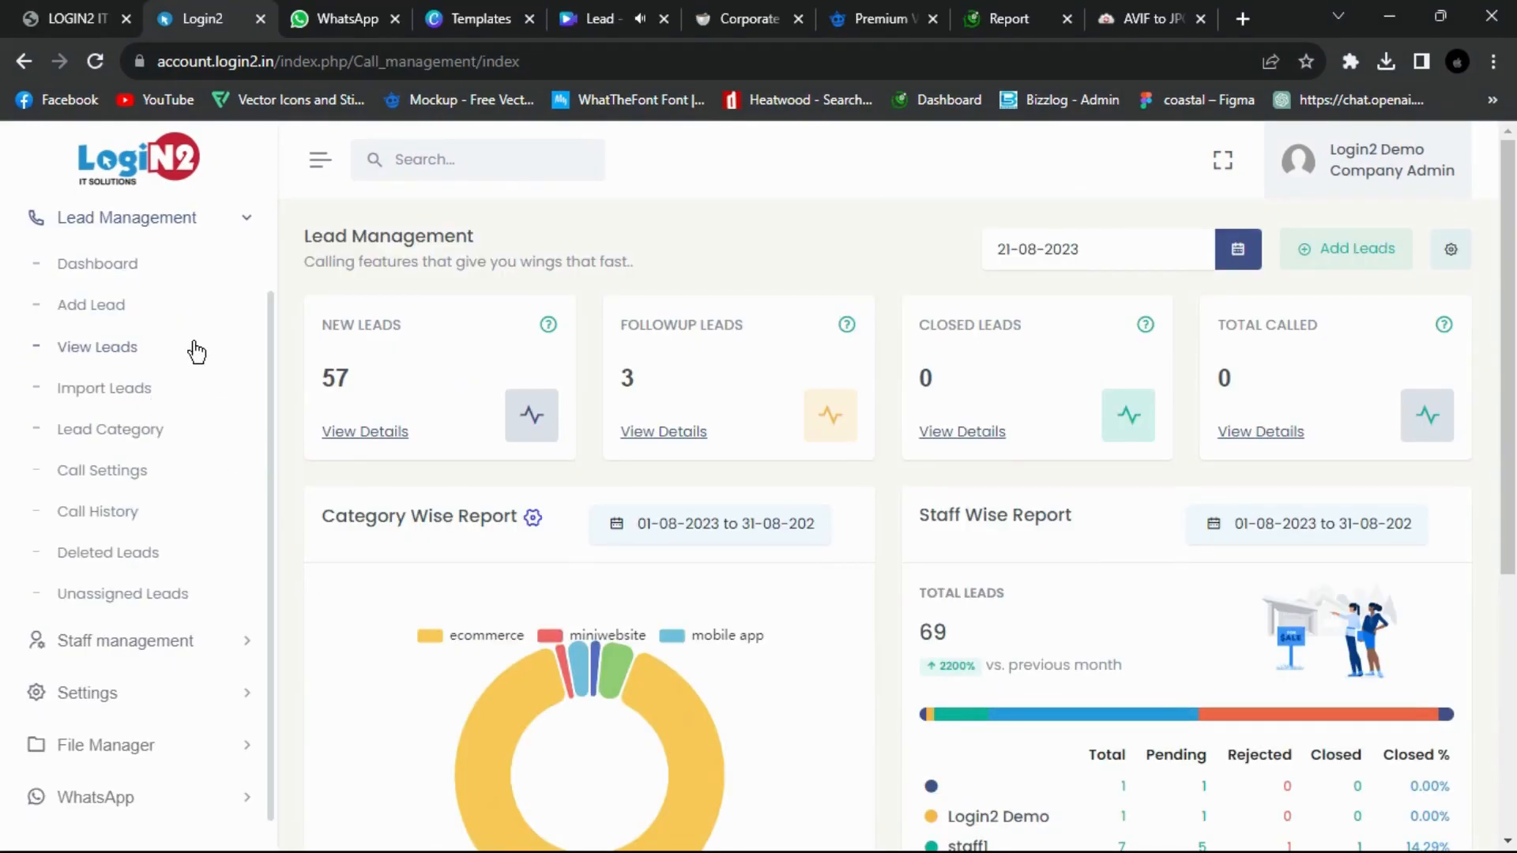
{"action": "mouse_move", "coordinate": [90, 304]}
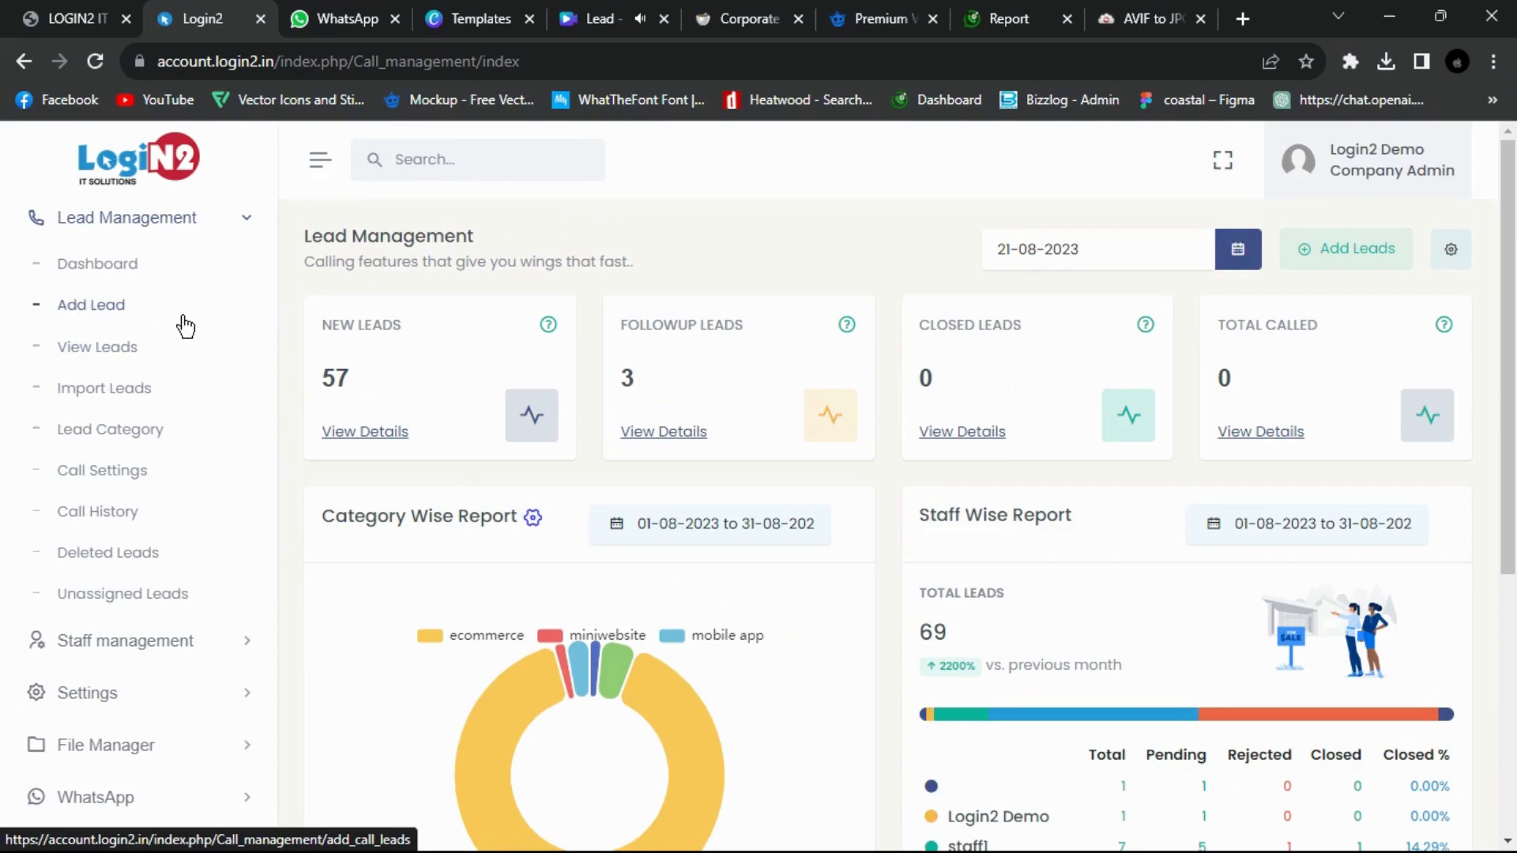
{"action": "mouse_move", "coordinate": [106, 319]}
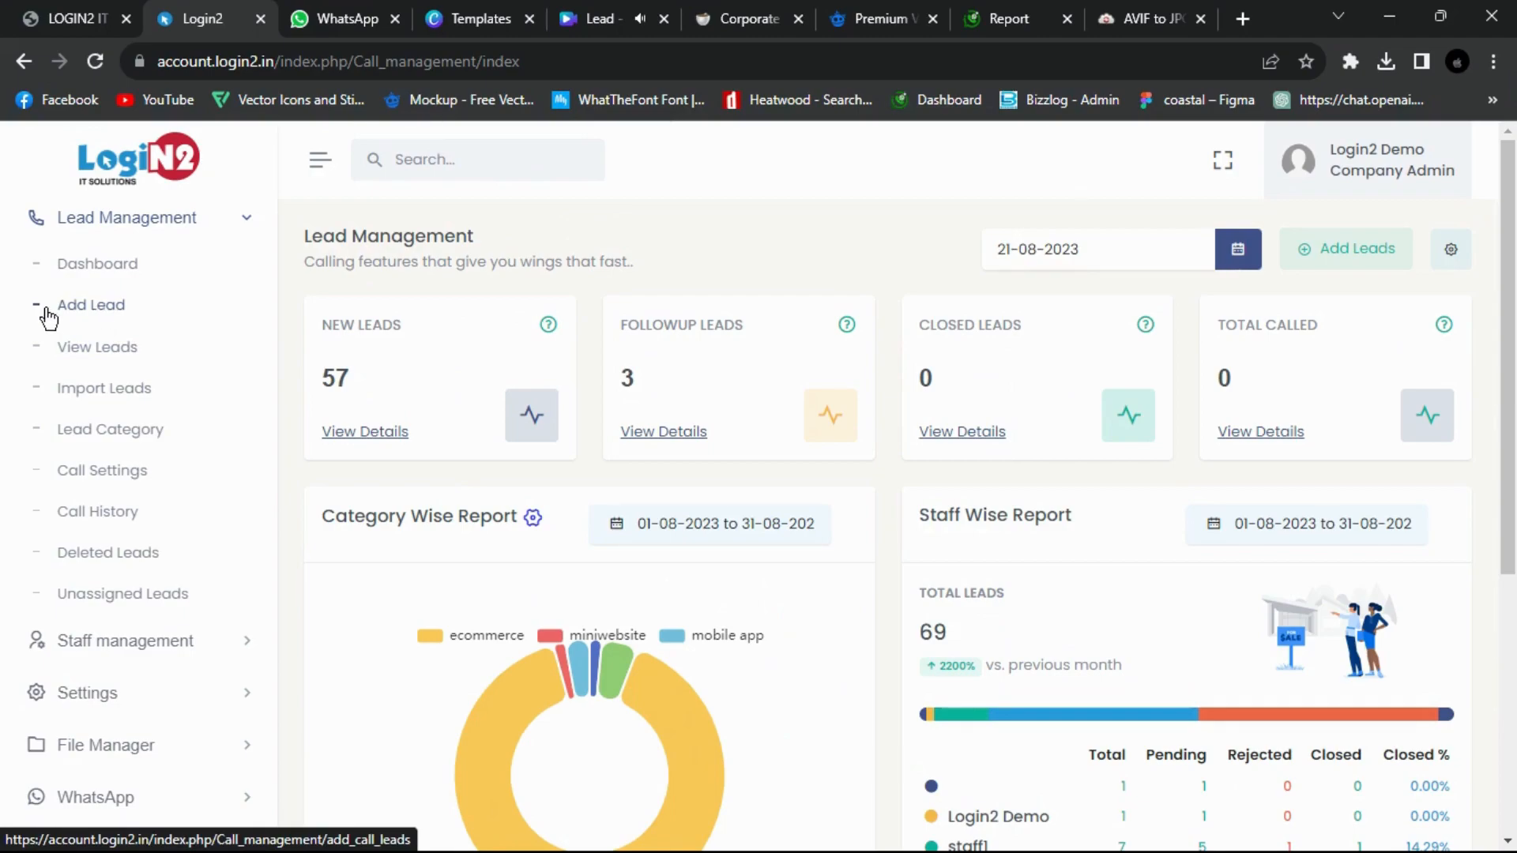
- Review the Add Lead form, then move to the Import Leads CSV page
{"action": "left_click", "coordinate": [90, 305]}
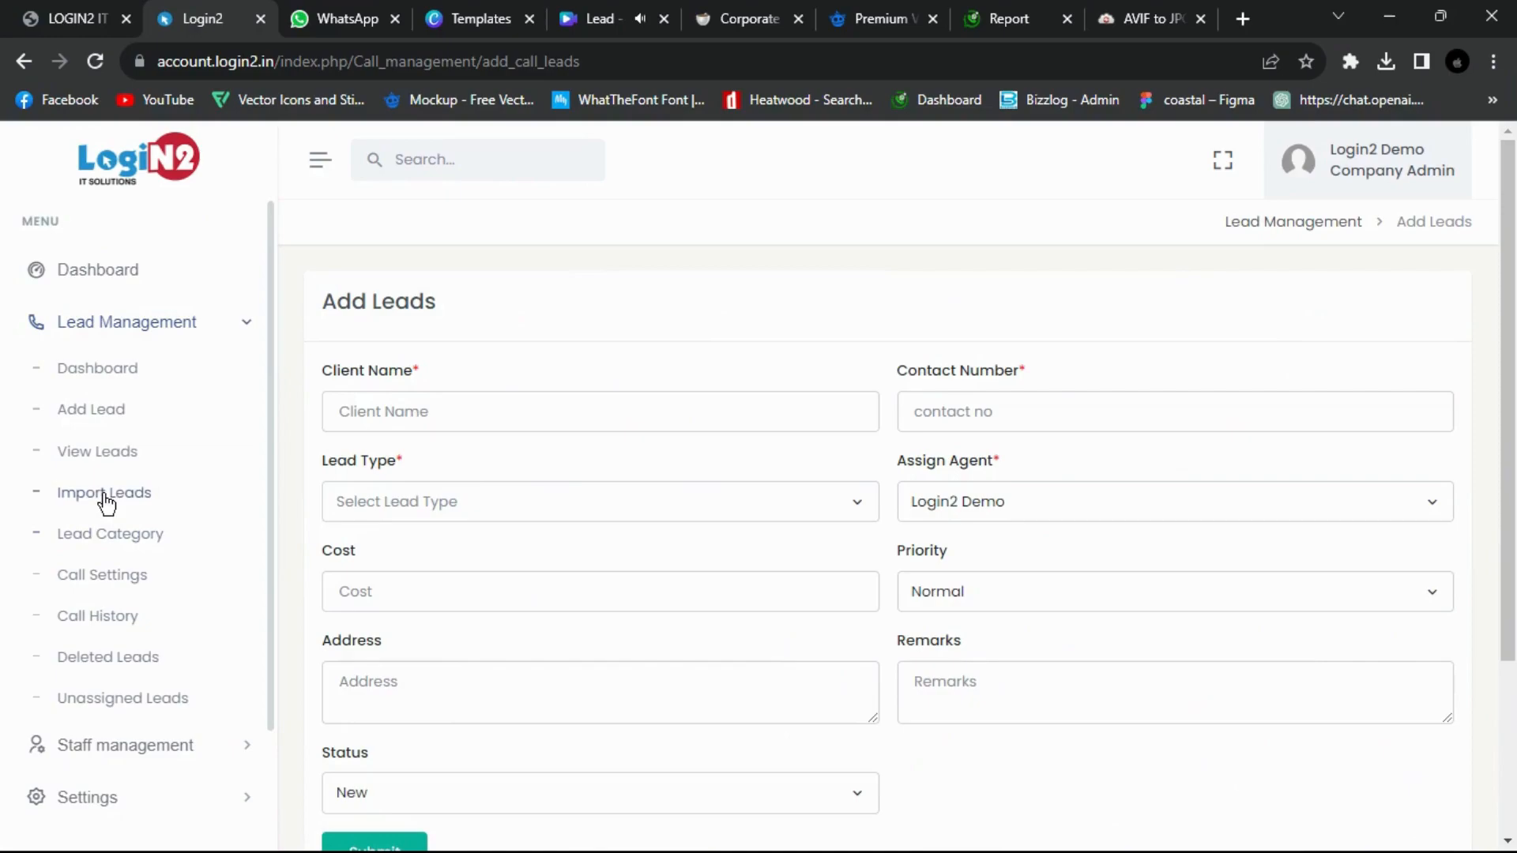
{"action": "left_click", "coordinate": [104, 492]}
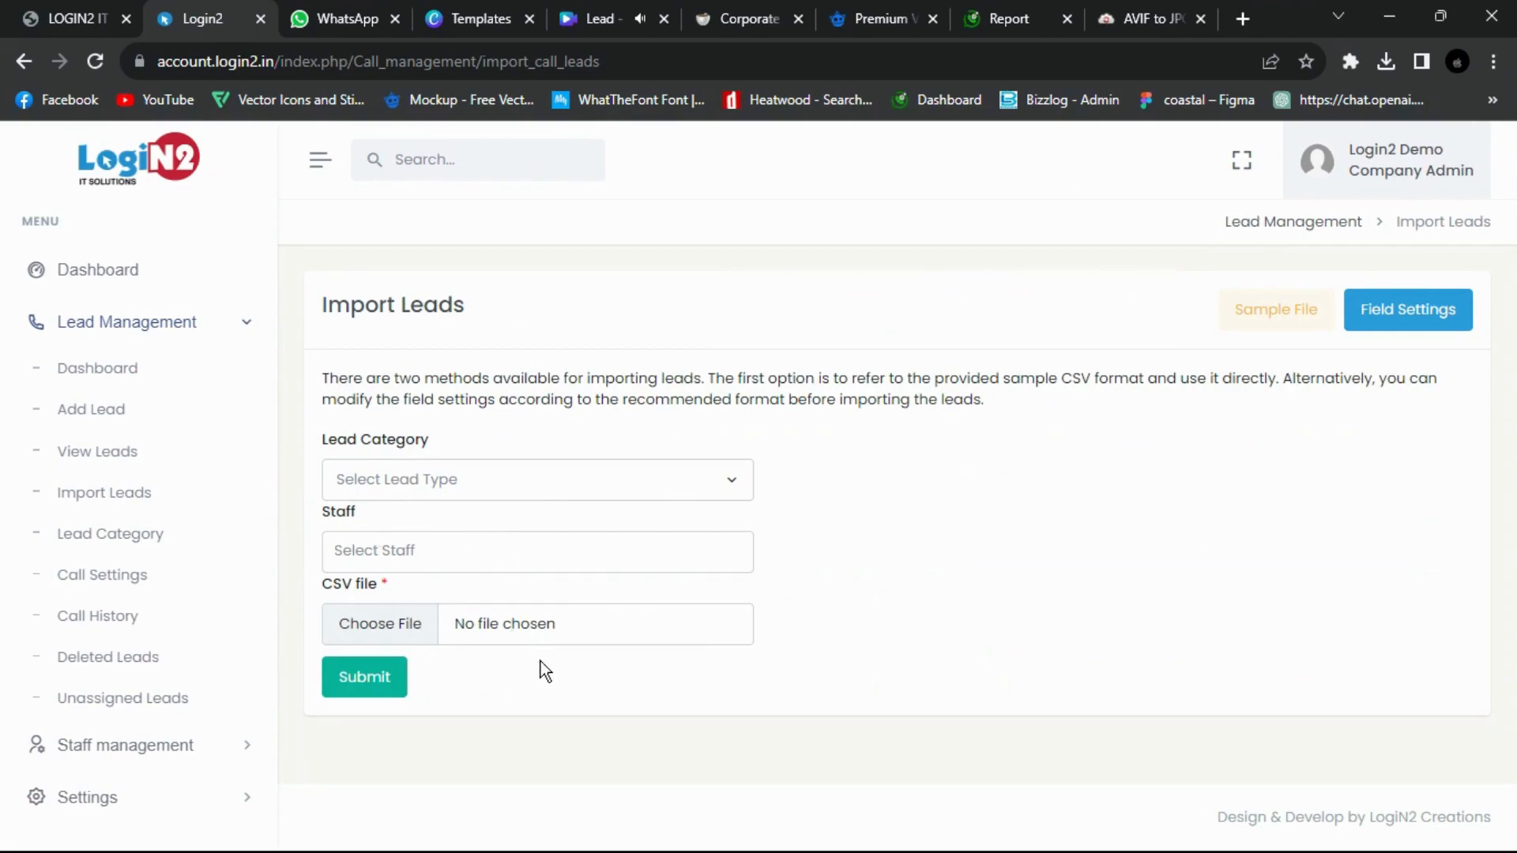
- Pick a staff member from the Staff dropdown to receive imported leads
{"action": "left_click", "coordinate": [537, 551]}
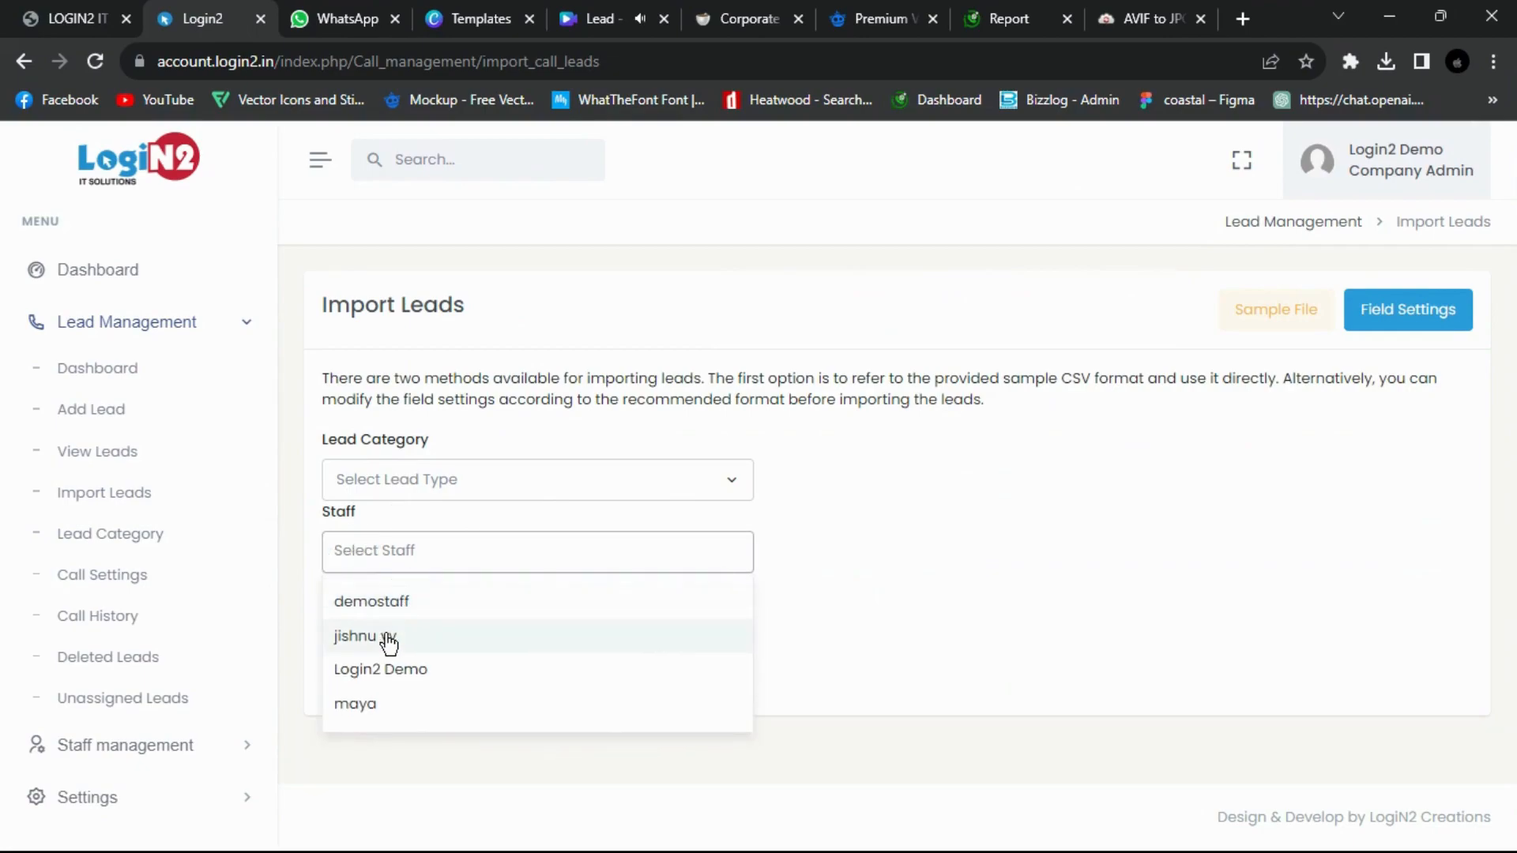
{"action": "left_click", "coordinate": [380, 668]}
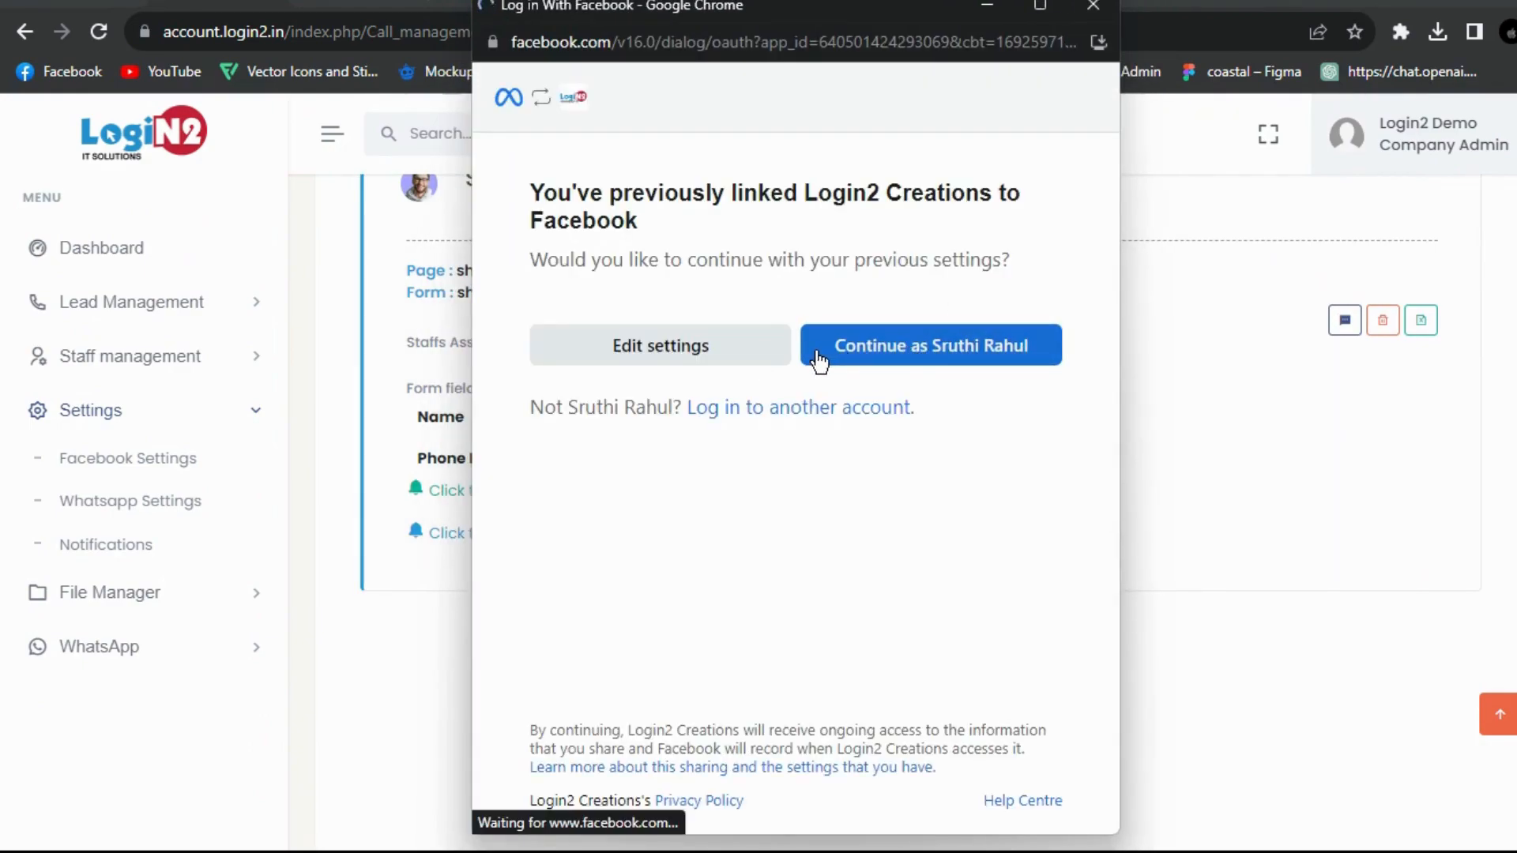
- Link the Facebook account, assign staff to the shine_artcreations lead form, and submit
{"action": "left_click", "coordinate": [931, 345]}
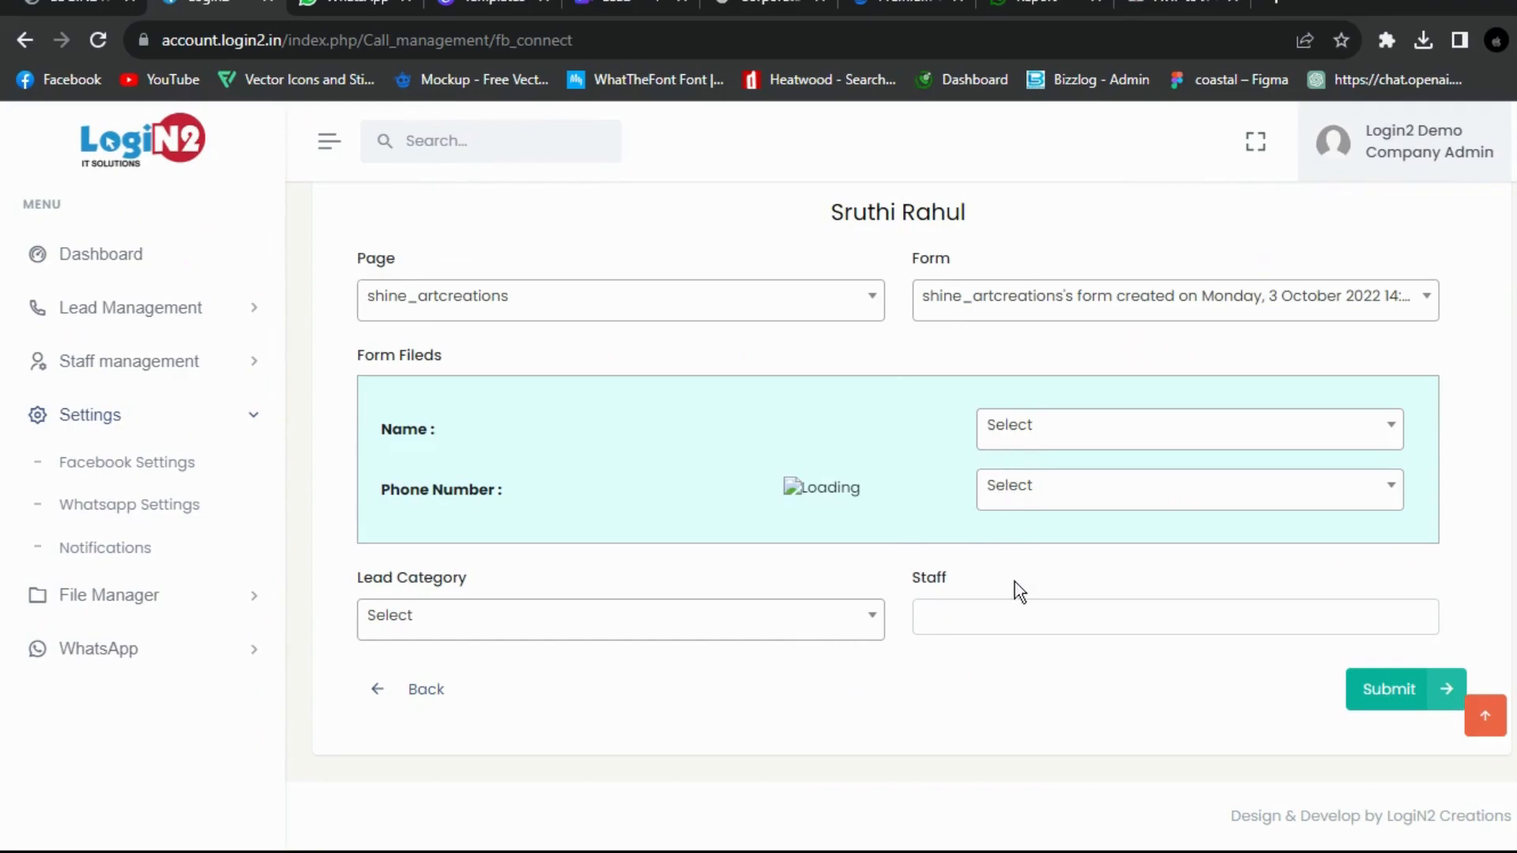
{"action": "left_click", "coordinate": [1173, 616]}
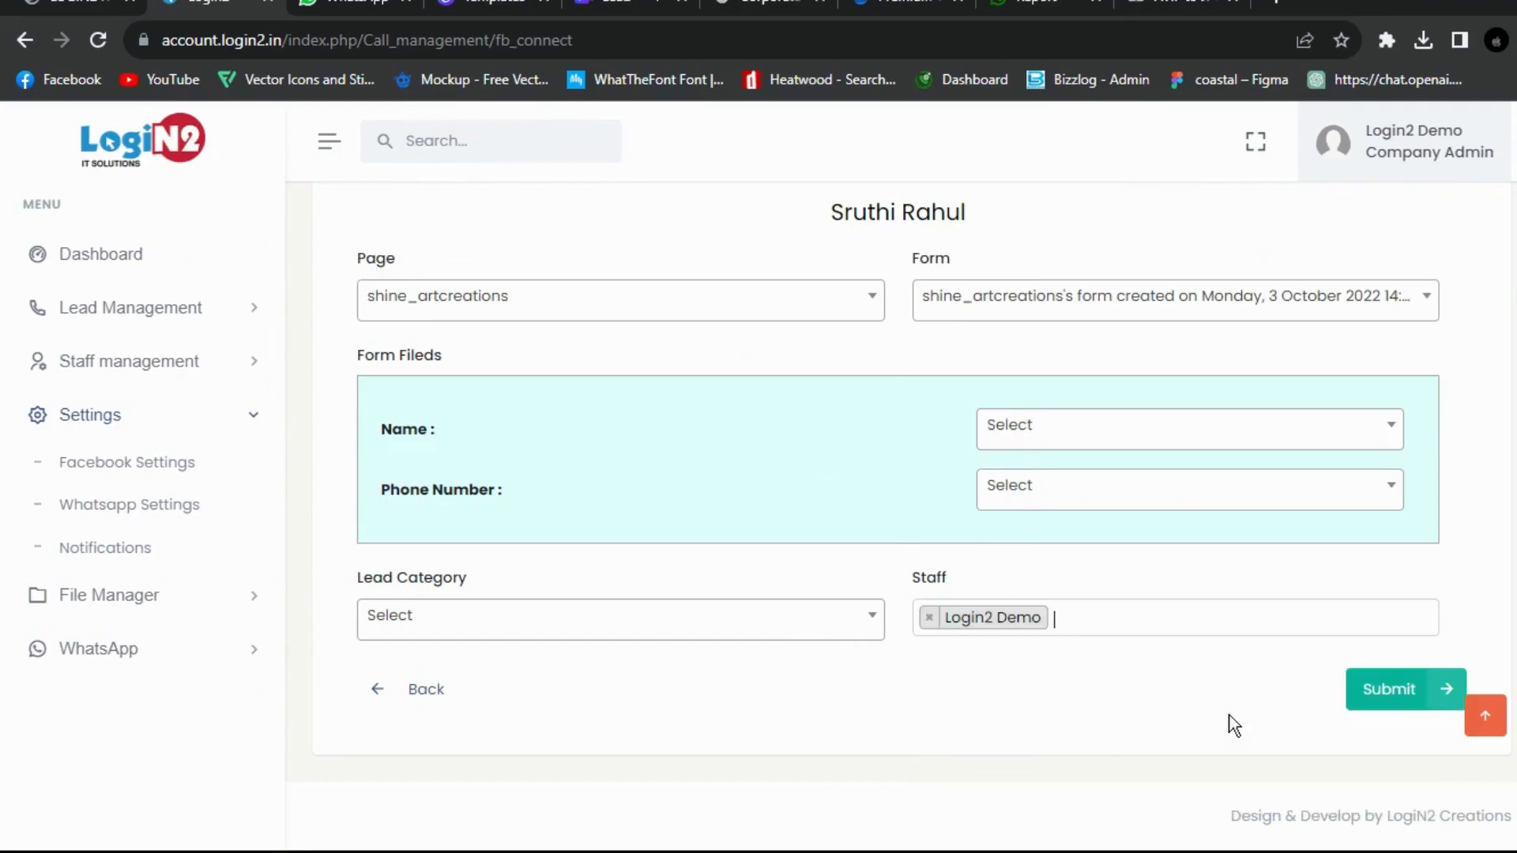
{"action": "left_click", "coordinate": [1403, 688]}
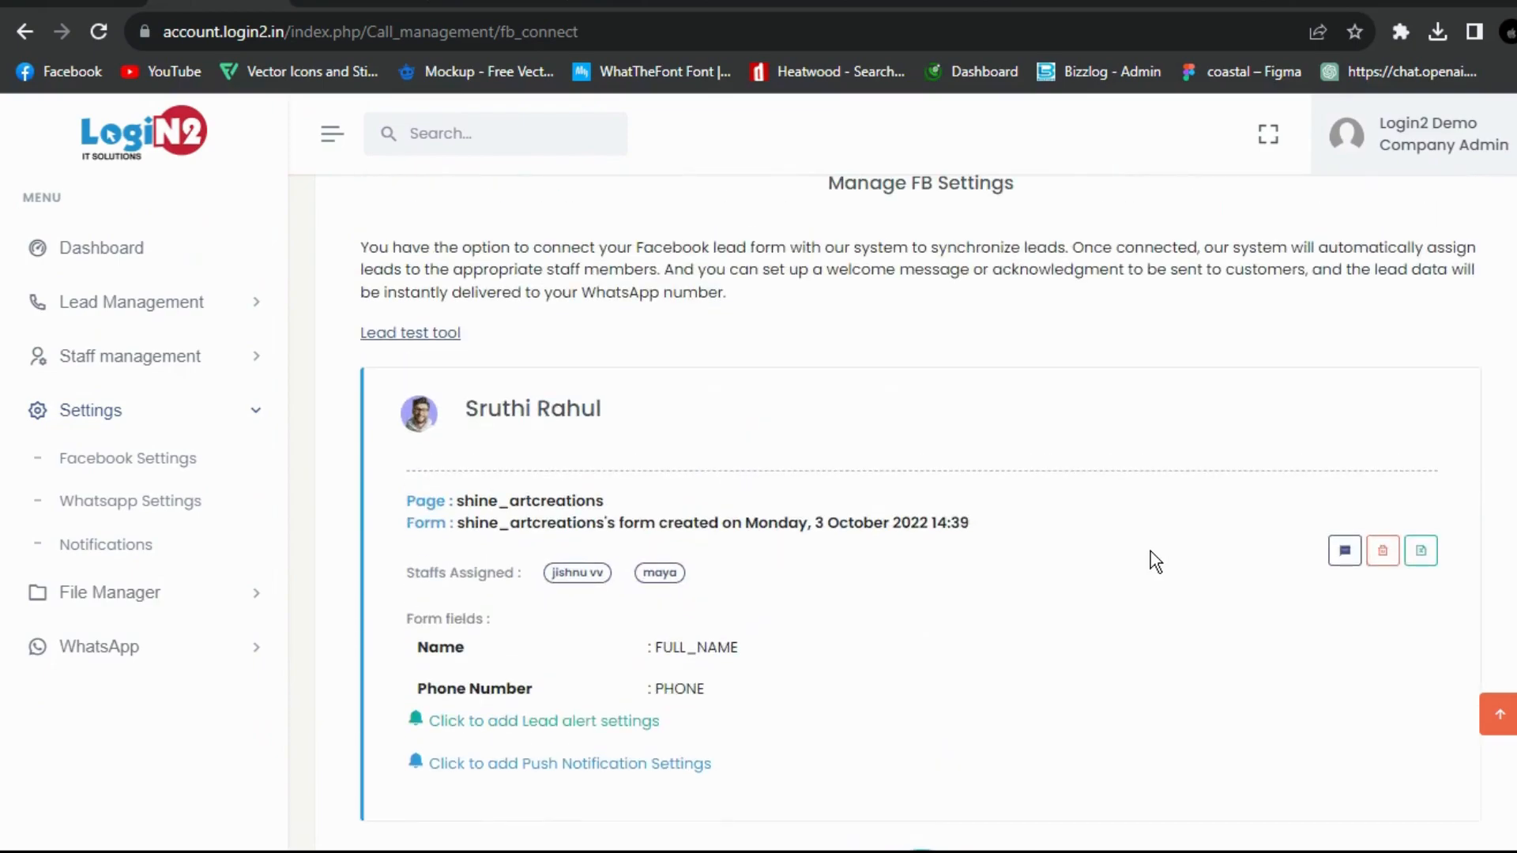
{"action": "scroll", "scroll_direction": "down", "scroll_amount": 3}
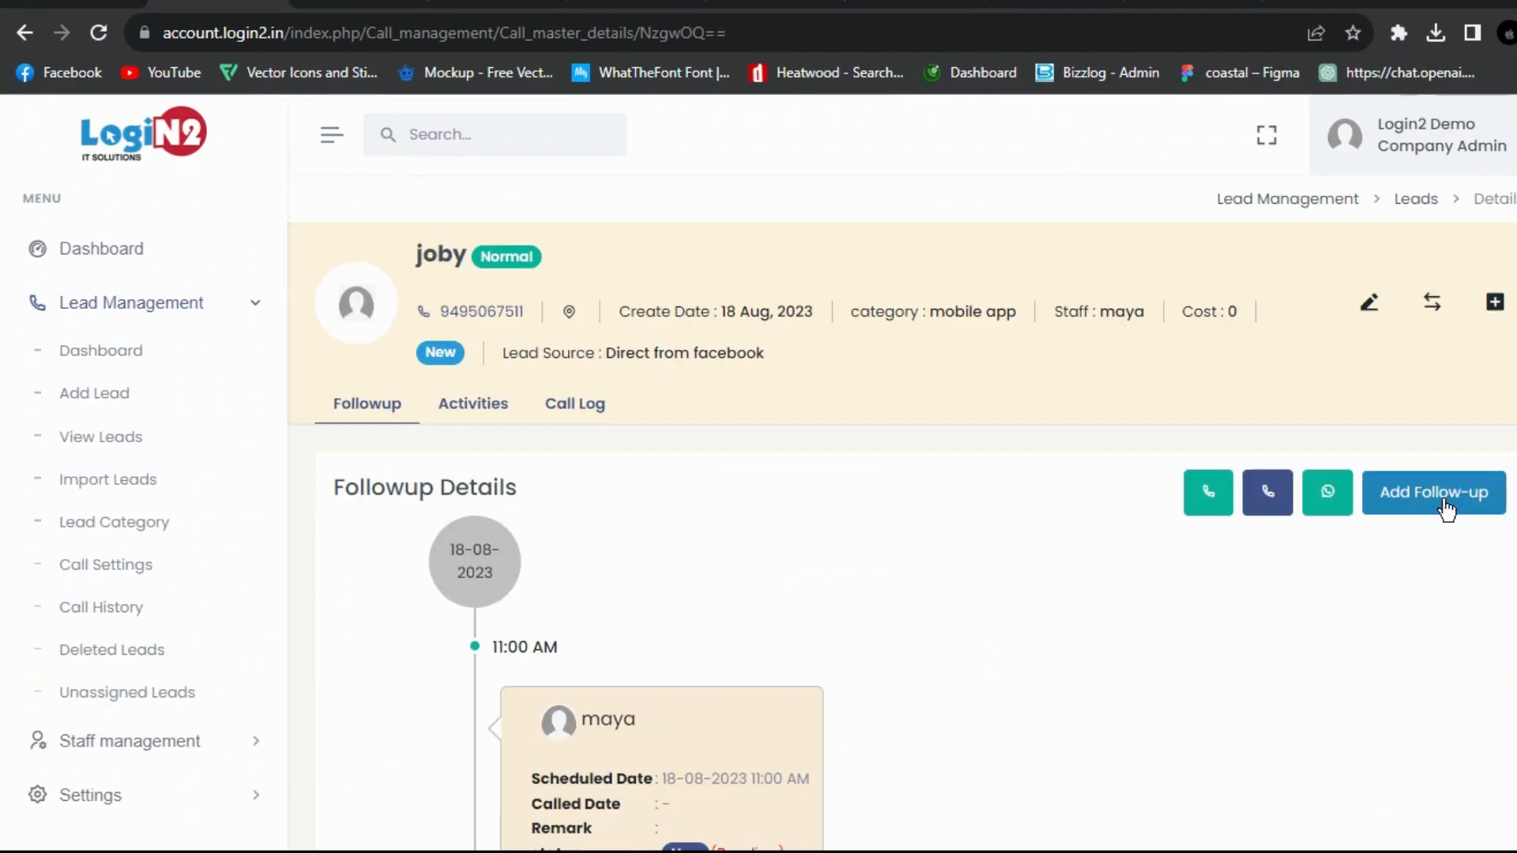
- Add a follow-up with result Follow Up, then WhatsApp the four selected leads
{"action": "left_click", "coordinate": [1433, 492]}
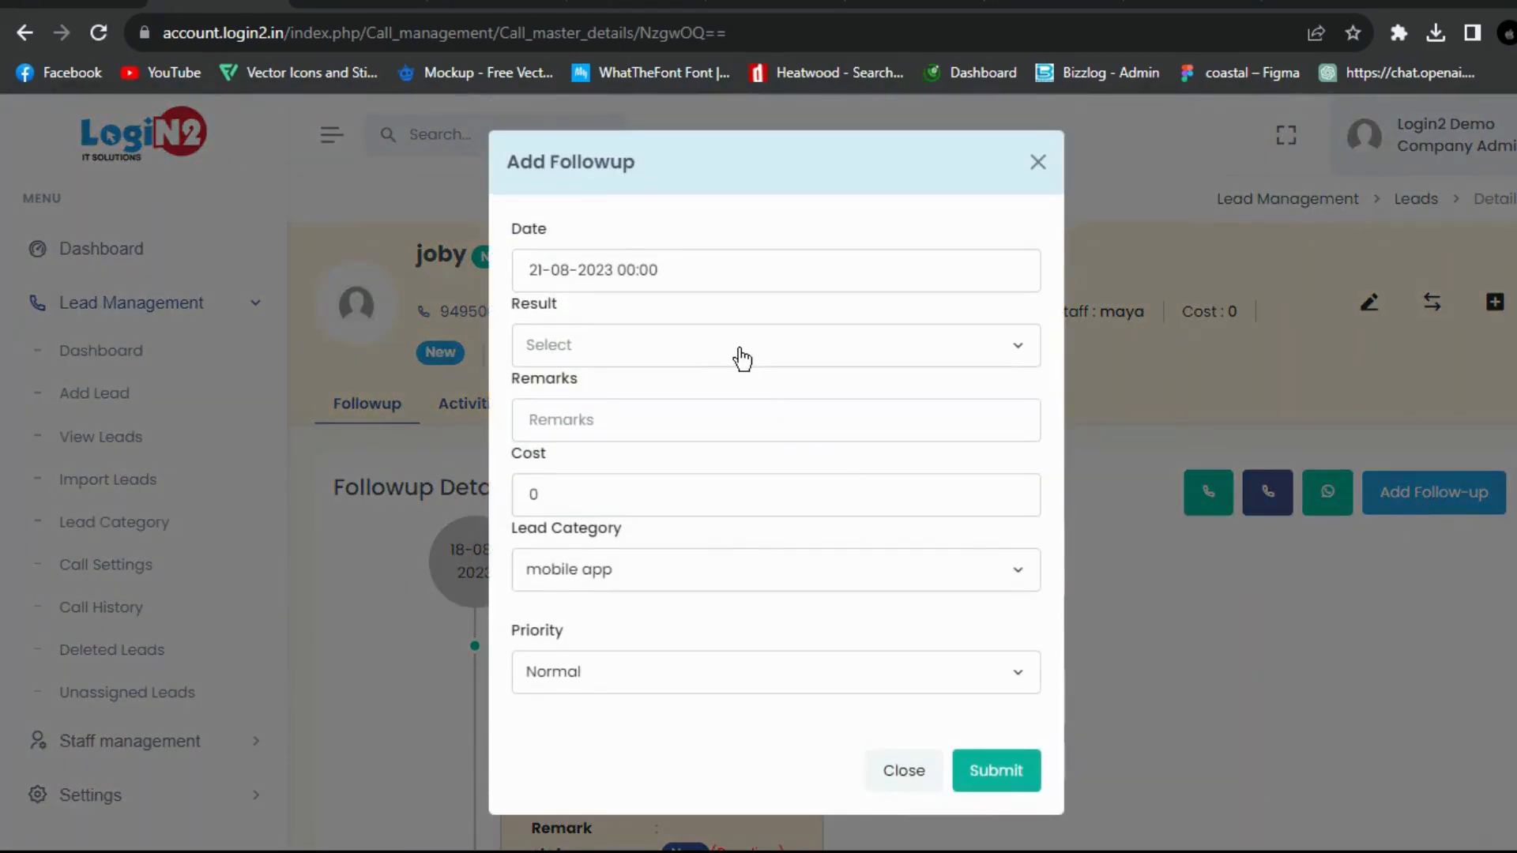
{"action": "left_click", "coordinate": [774, 345]}
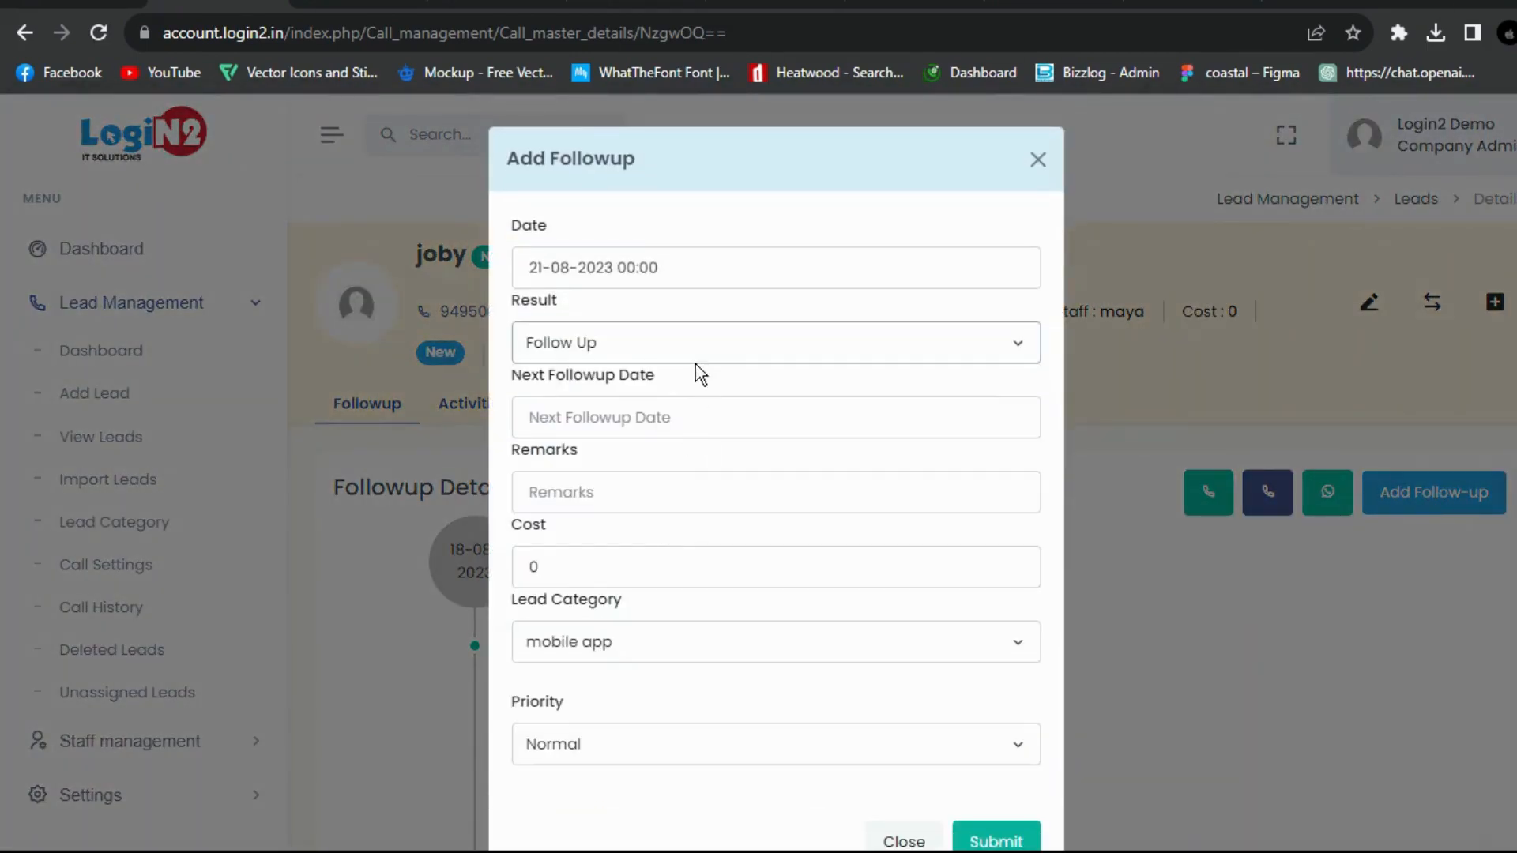
{"action": "left_click", "coordinate": [775, 417]}
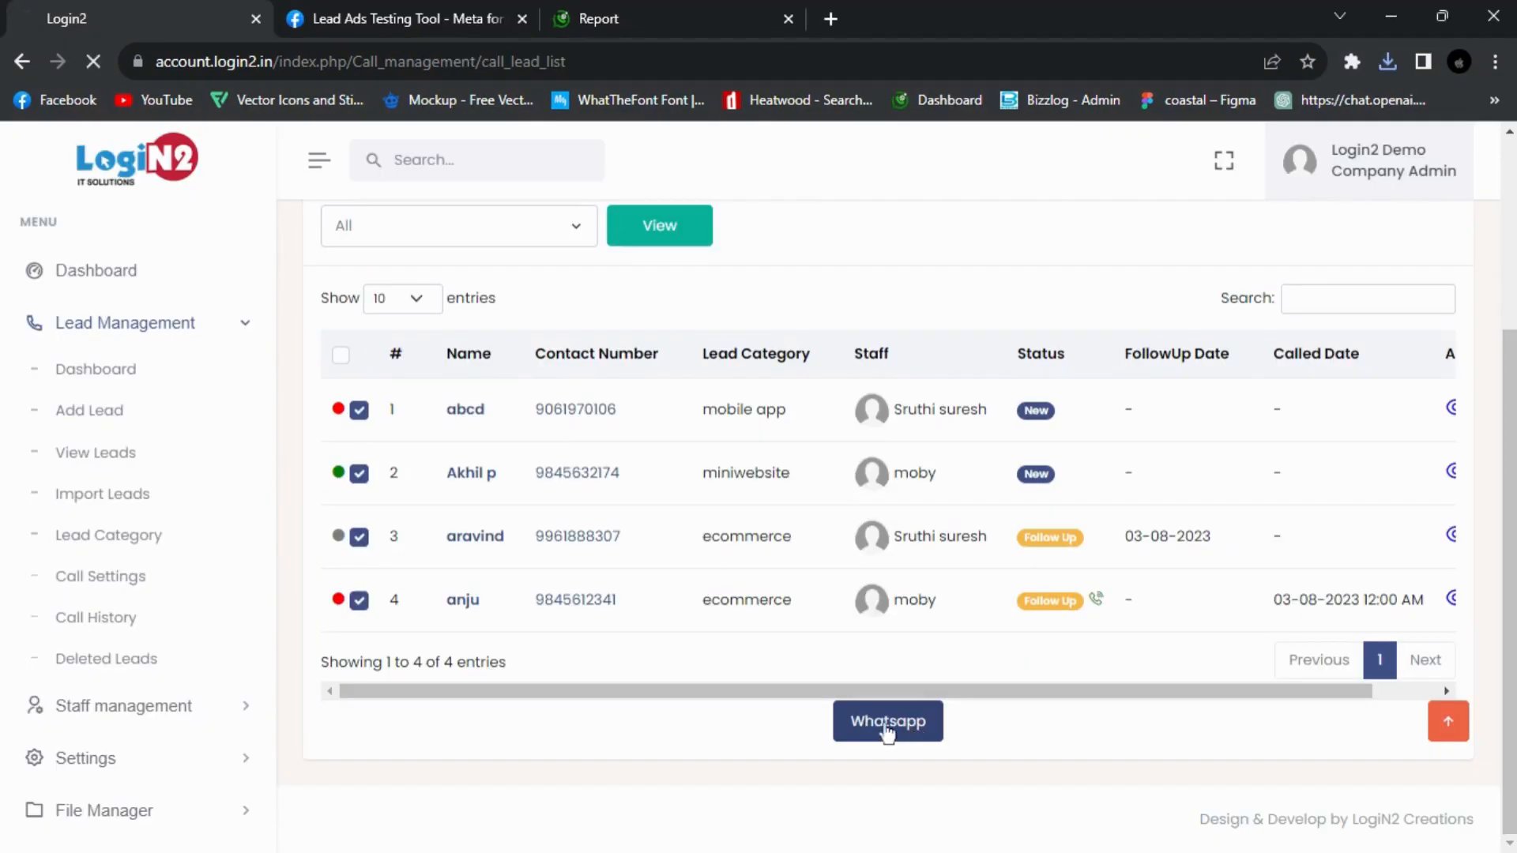
{"action": "left_click", "coordinate": [887, 720]}
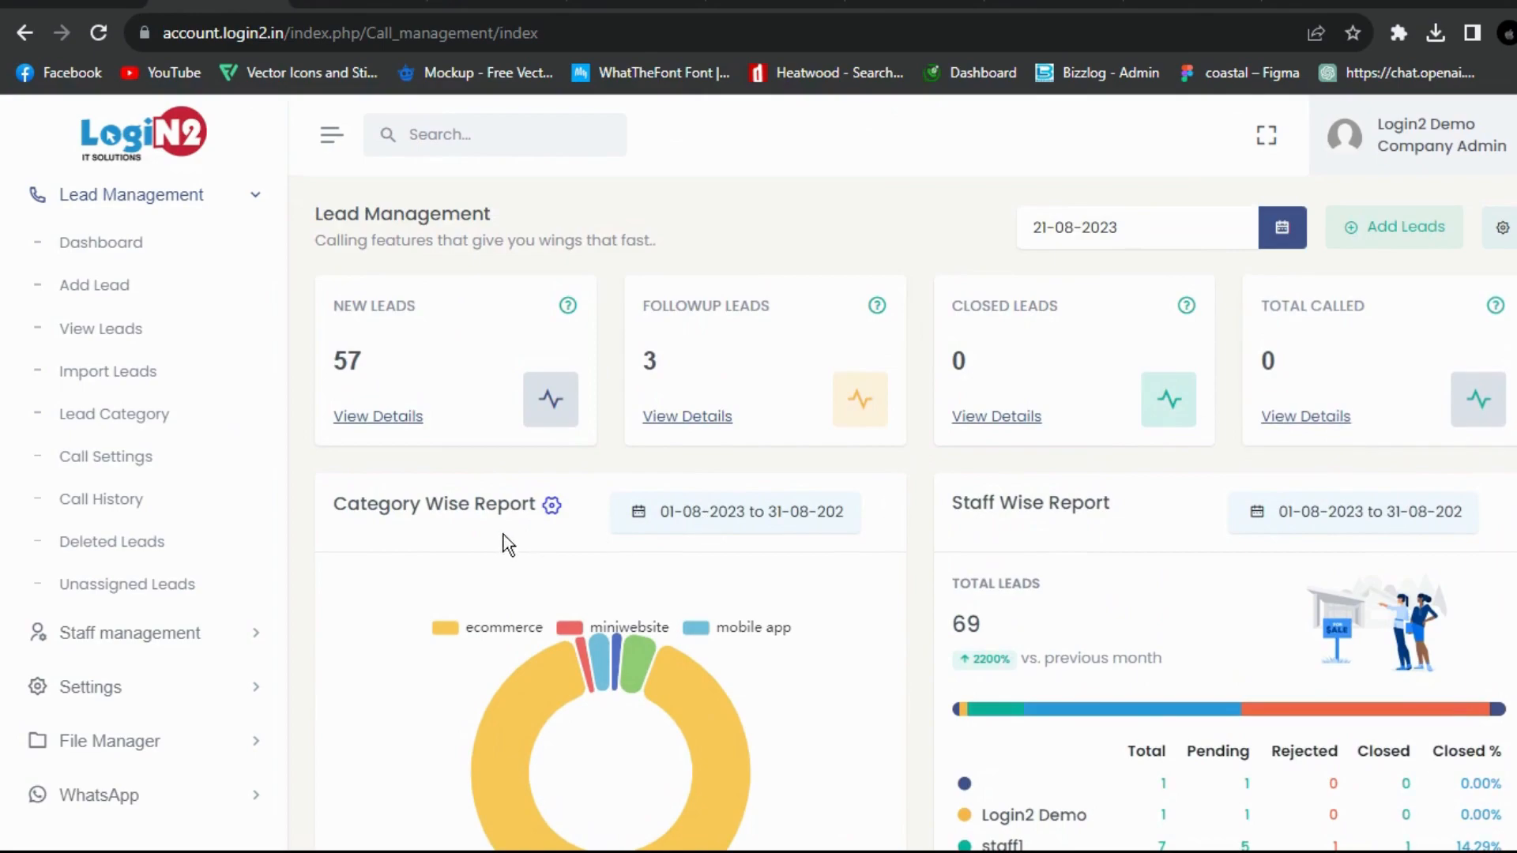
{"action": "scroll", "scroll_direction": "down", "scroll_amount": 3}
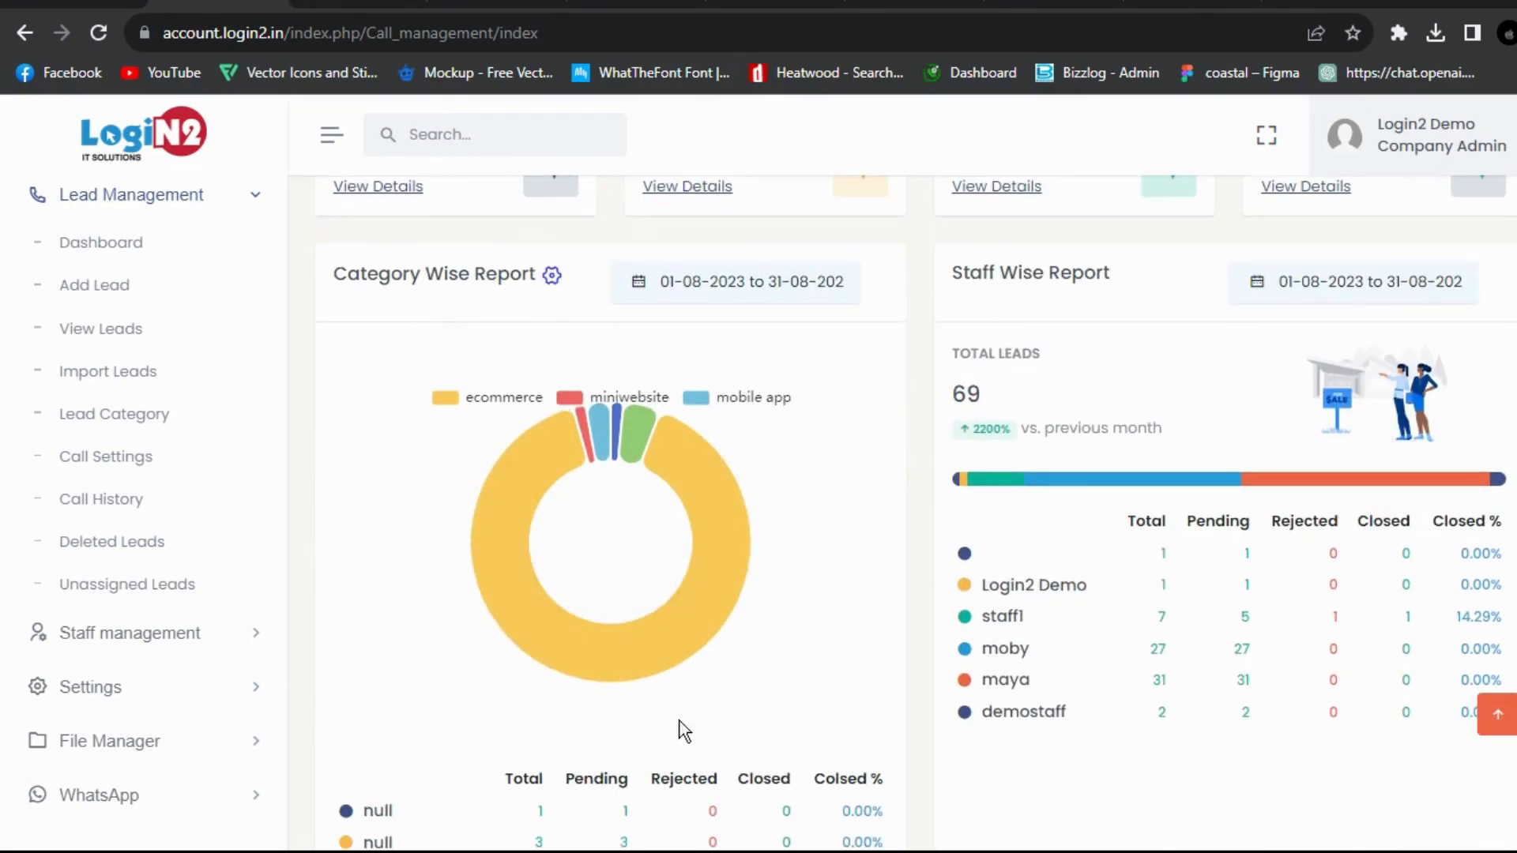
{"action": "mouse_move", "coordinate": [627, 447]}
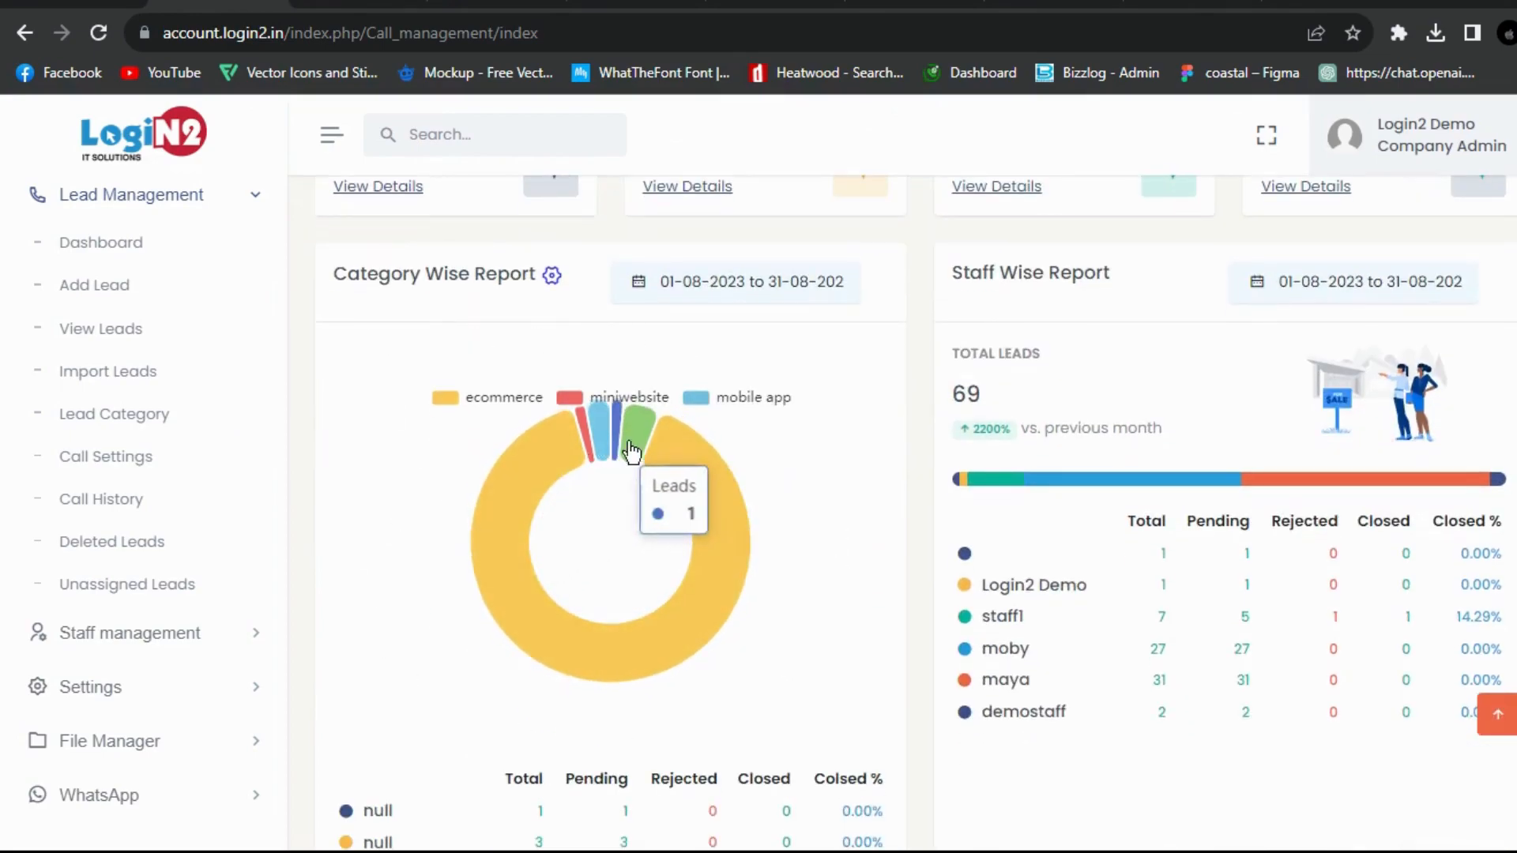
{"action": "mouse_move", "coordinate": [539, 658]}
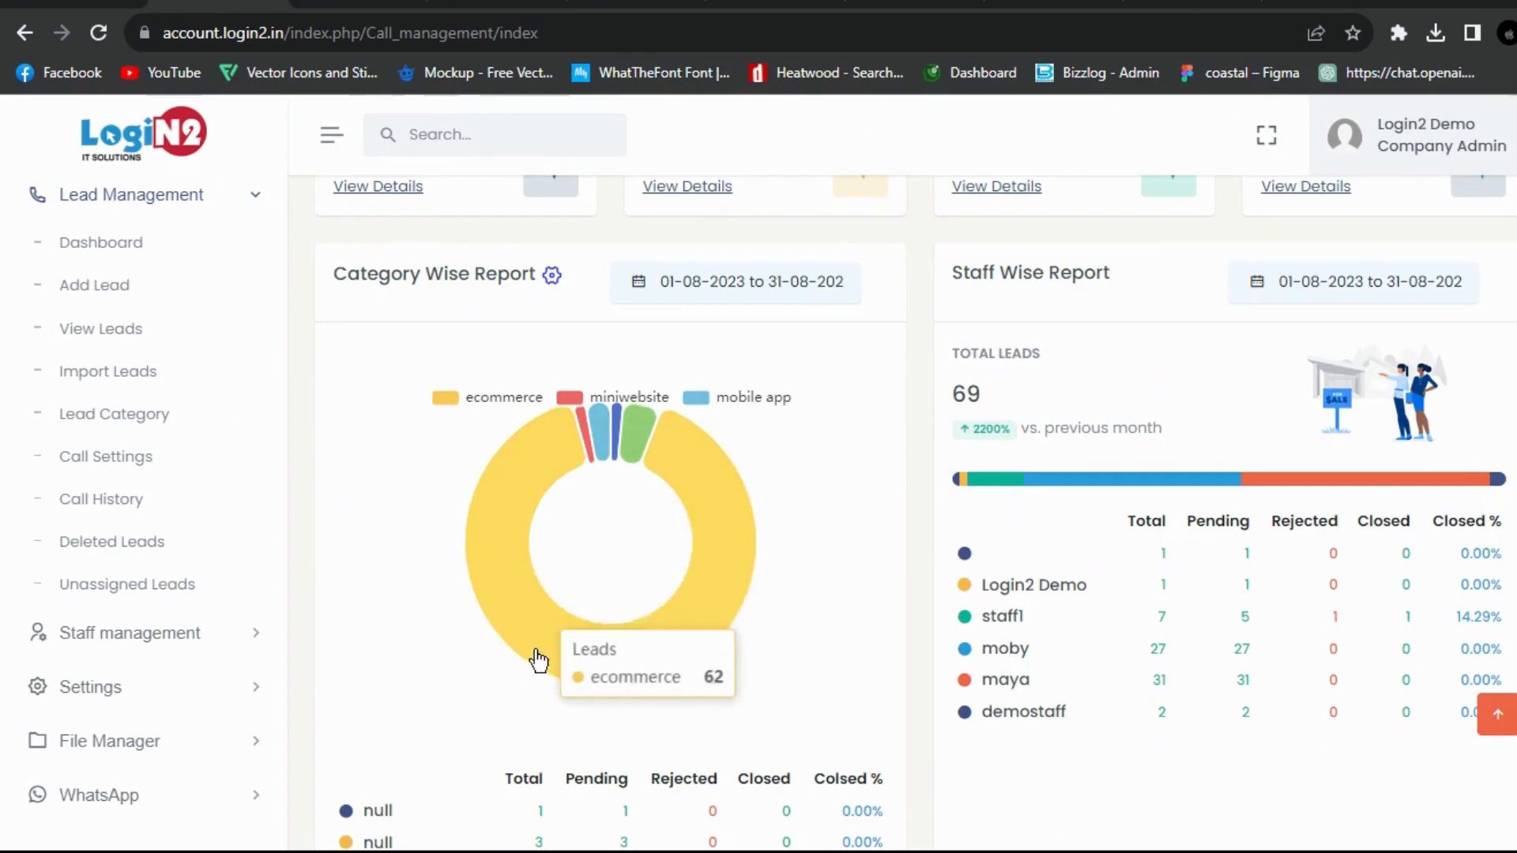
{"action": "mouse_move", "coordinate": [769, 656]}
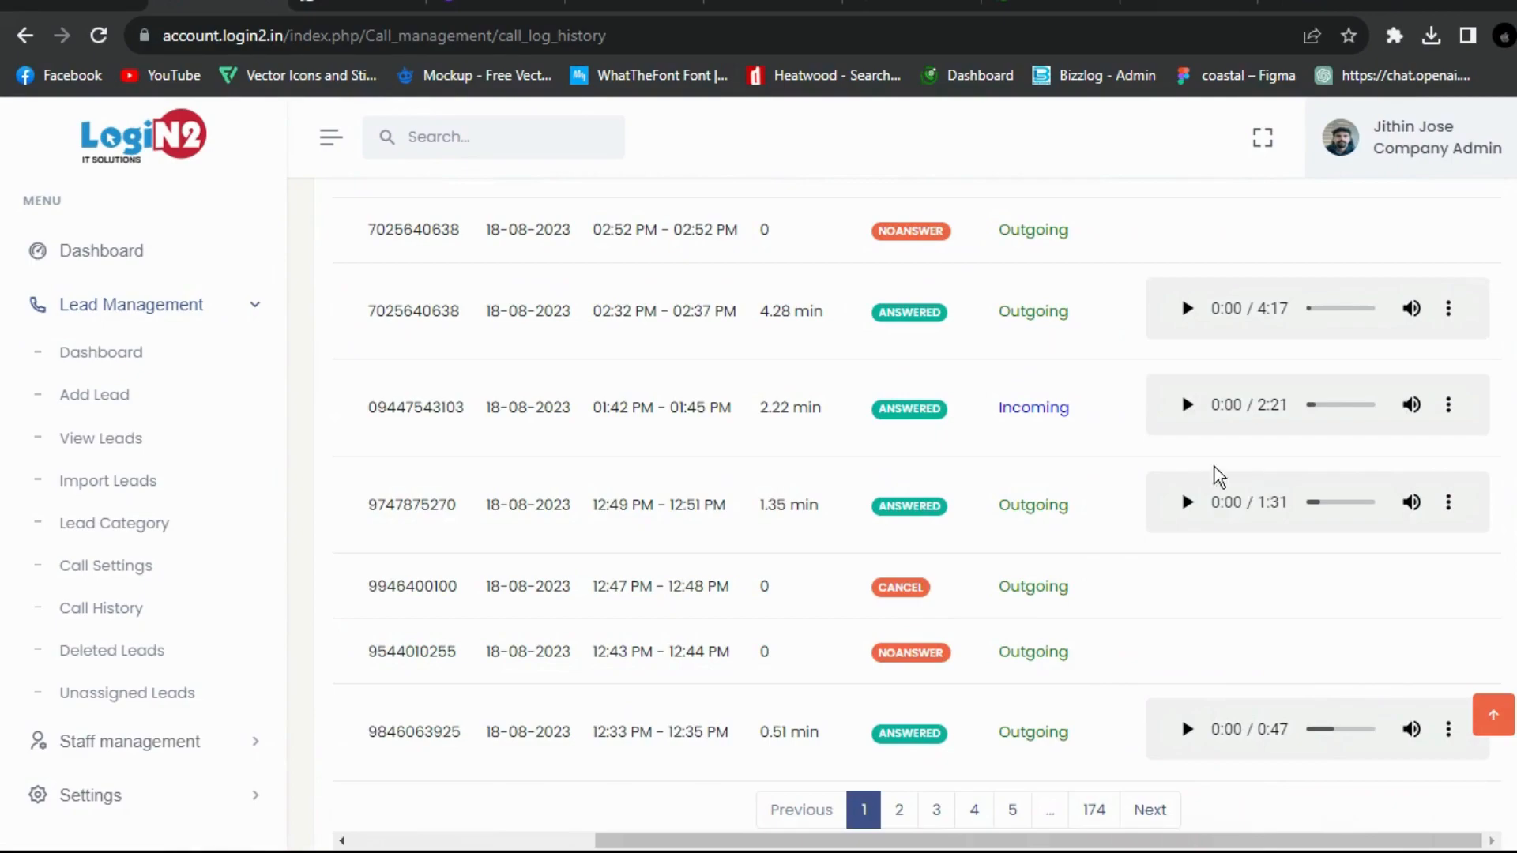
{"action": "mouse_move", "coordinate": [1151, 362]}
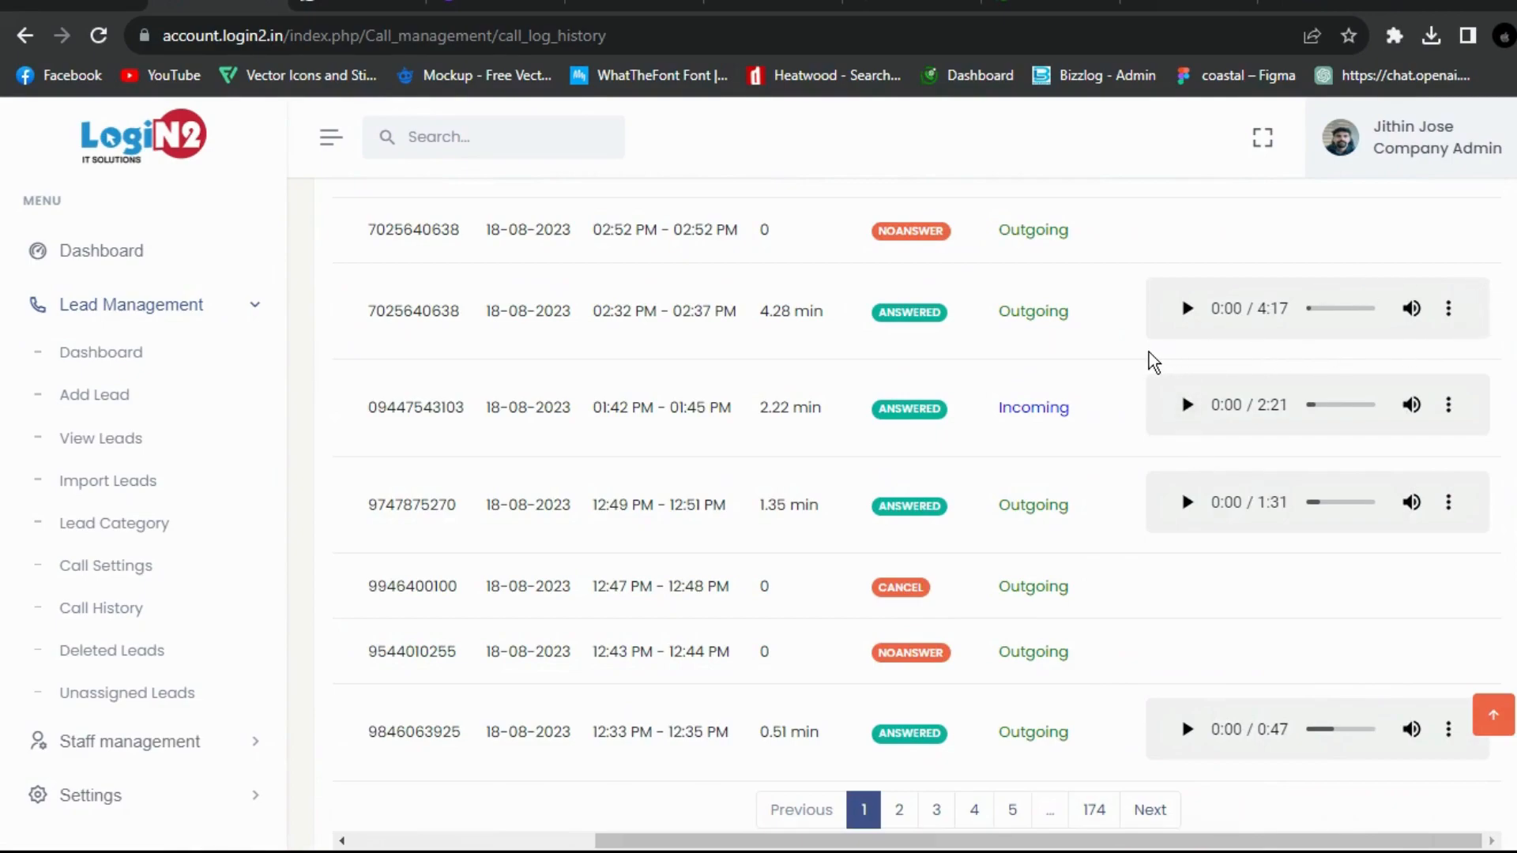
{"action": "mouse_move", "coordinate": [1117, 566]}
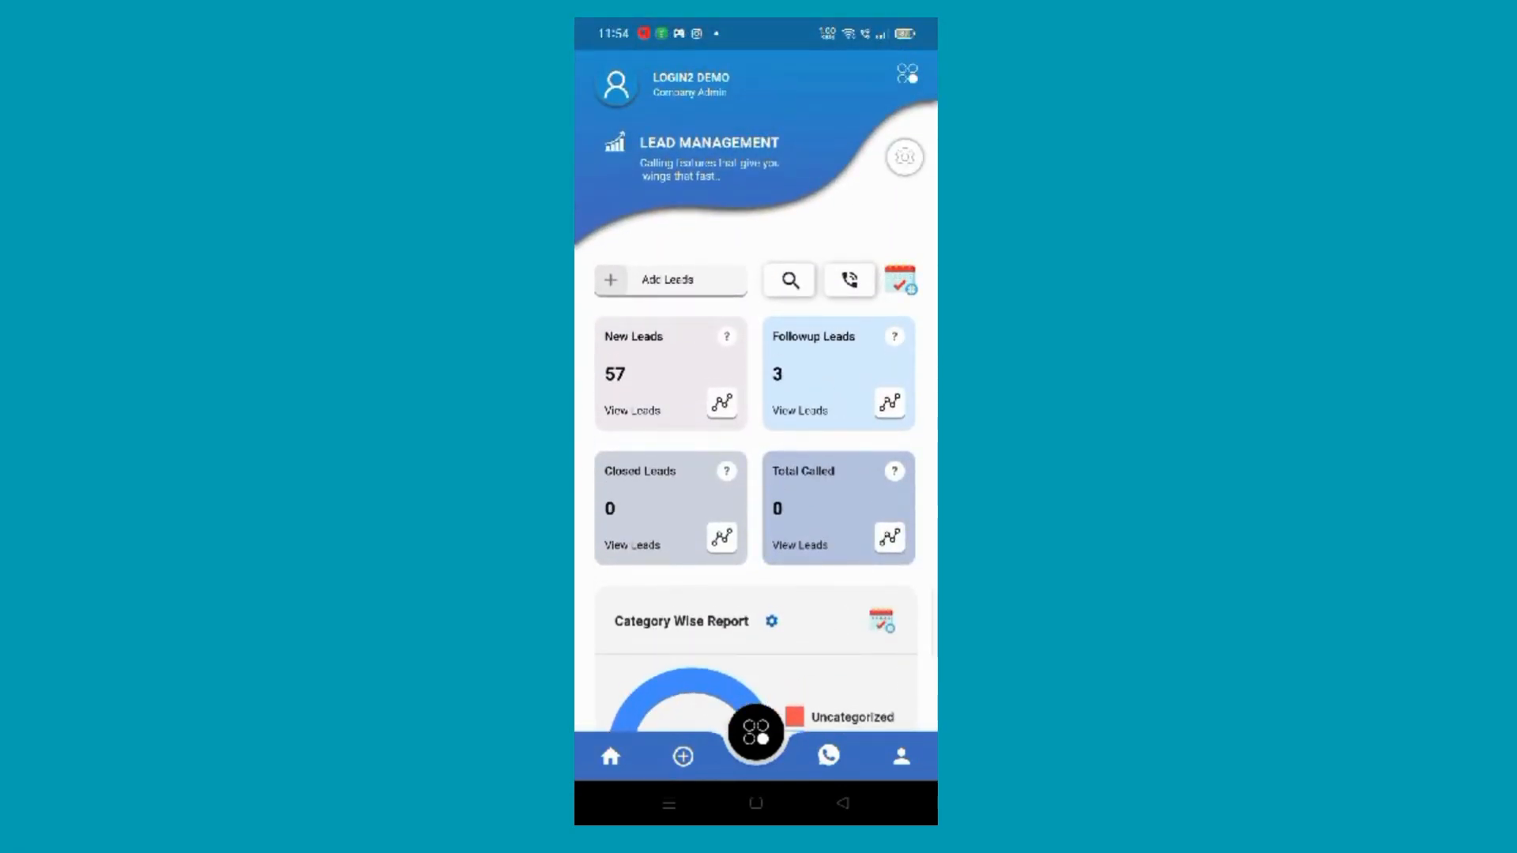
{"action": "scroll", "scroll_direction": "down", "scroll_amount": 3}
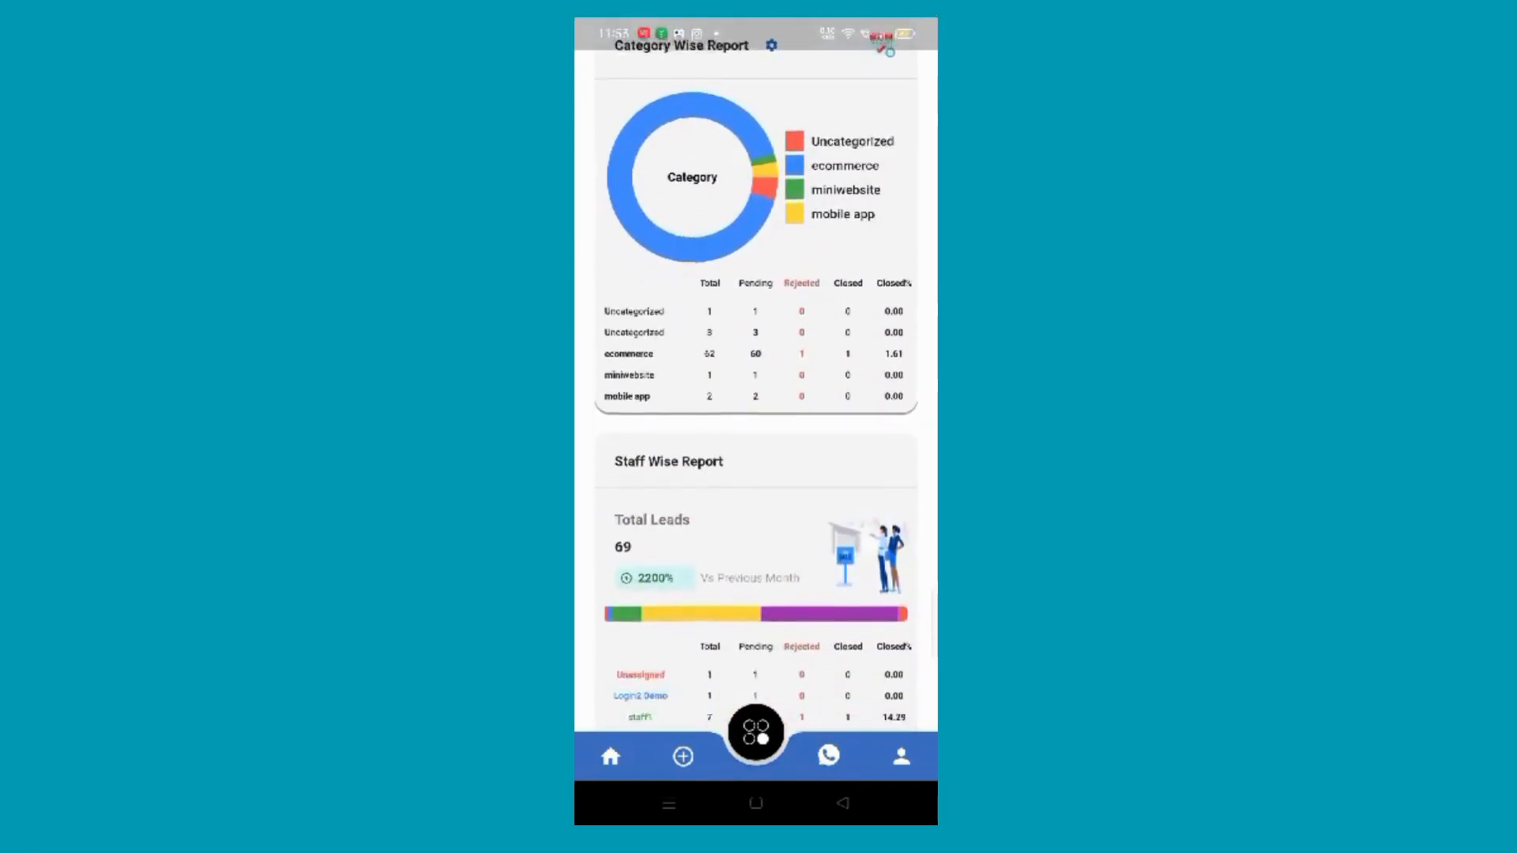